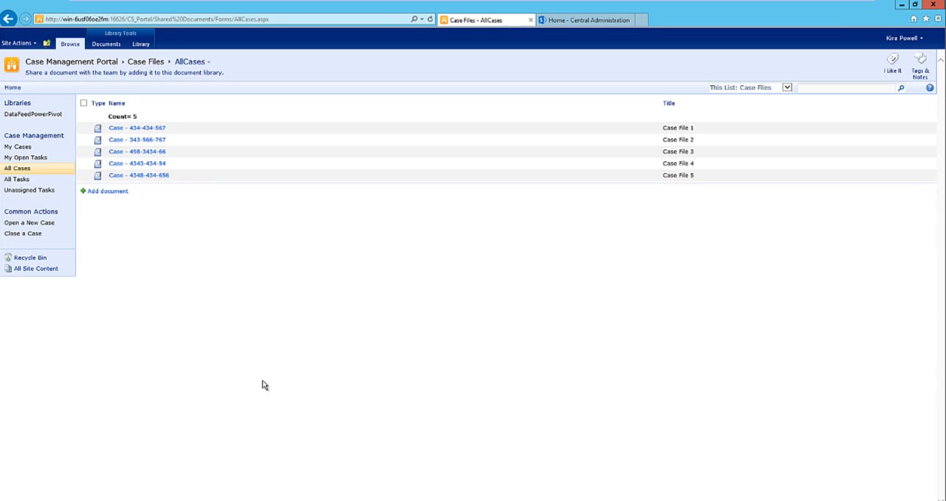
{"action": "mouse_move", "coordinate": [155, 201]}
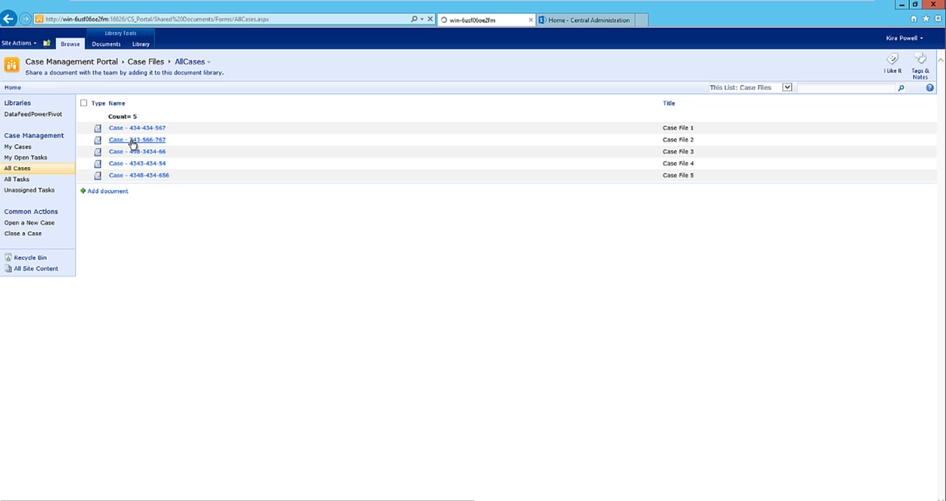
Step: Look at case 343-566-767, then return to the list of all cases
{"action": "left_click", "coordinate": [139, 139]}
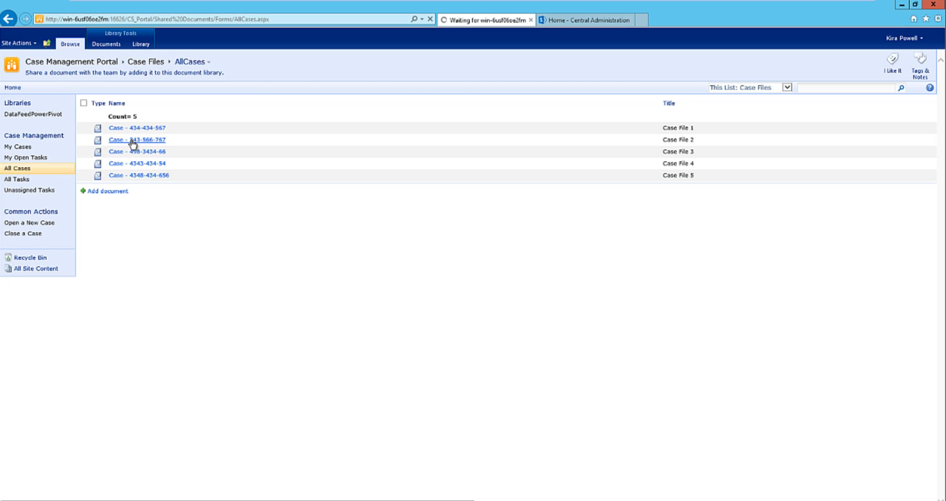
{"action": "left_click", "coordinate": [139, 139]}
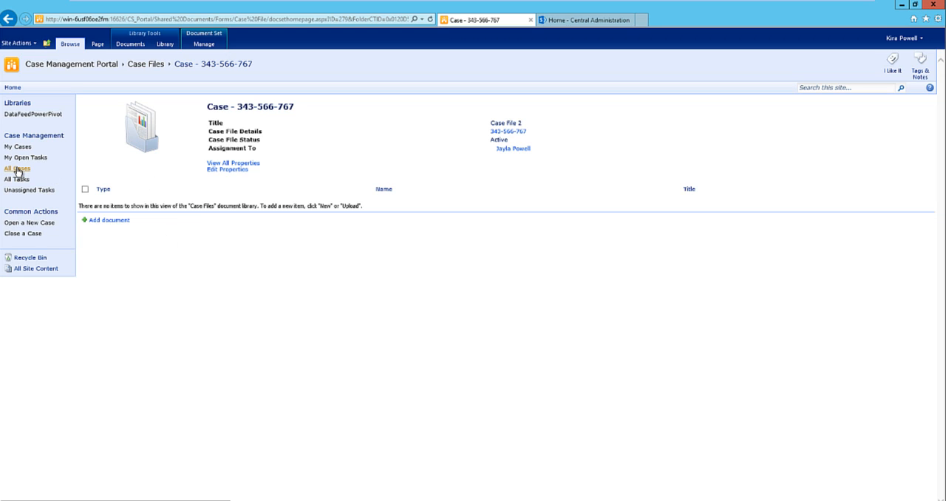
{"action": "left_click", "coordinate": [16, 169]}
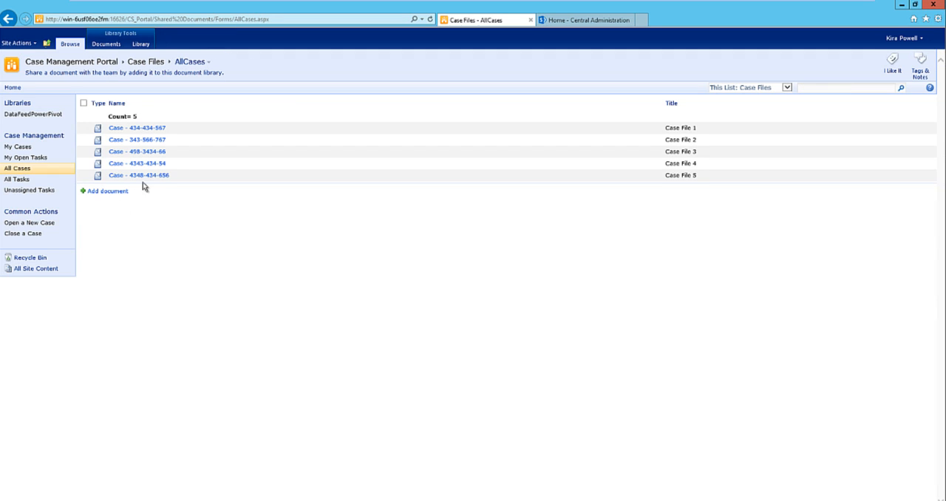
Step: Open case 434-434-567 and show its document library commands
{"action": "left_click", "coordinate": [136, 128]}
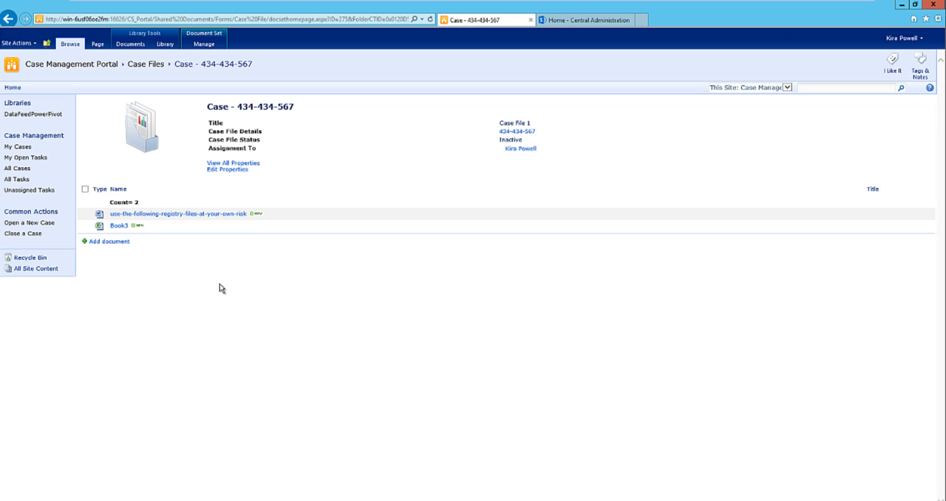
{"action": "mouse_move", "coordinate": [269, 317]}
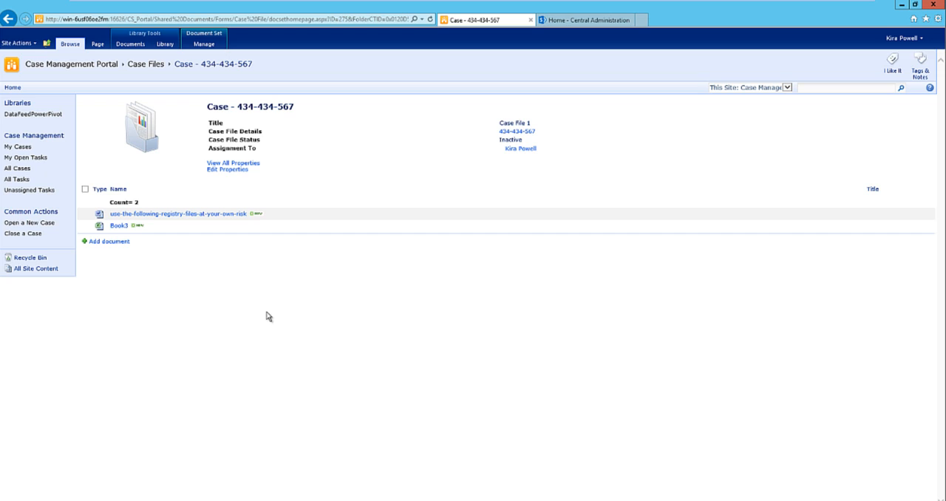
{"action": "mouse_move", "coordinate": [190, 221]}
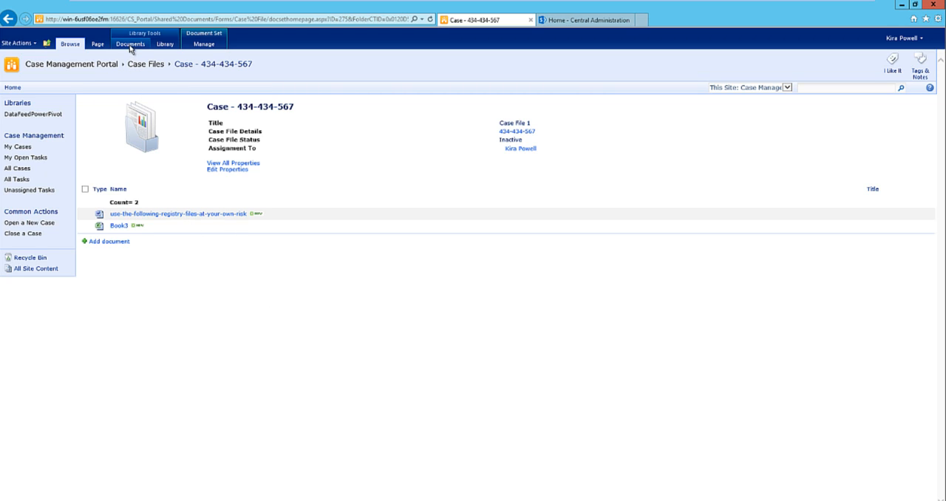
{"action": "left_click", "coordinate": [130, 44]}
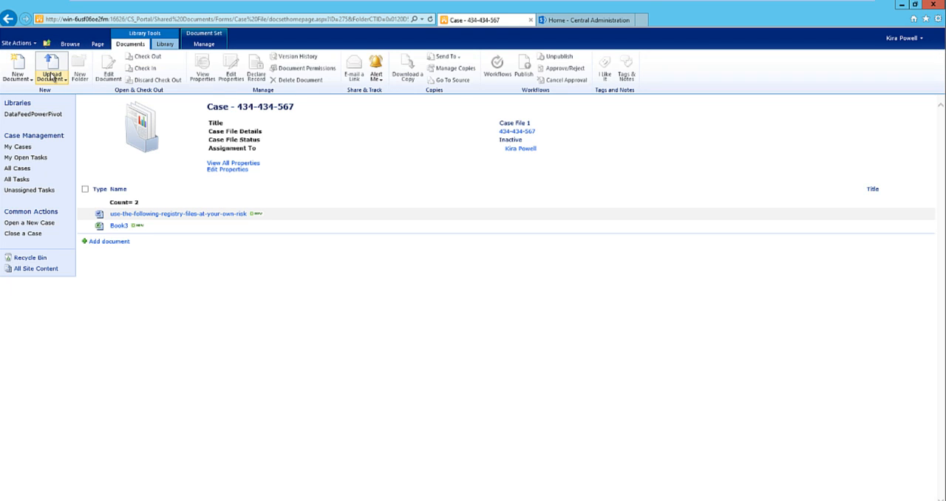
Step: Upload the Presentation1 file from the desktop into case 434-434-567
{"action": "left_click", "coordinate": [50, 67]}
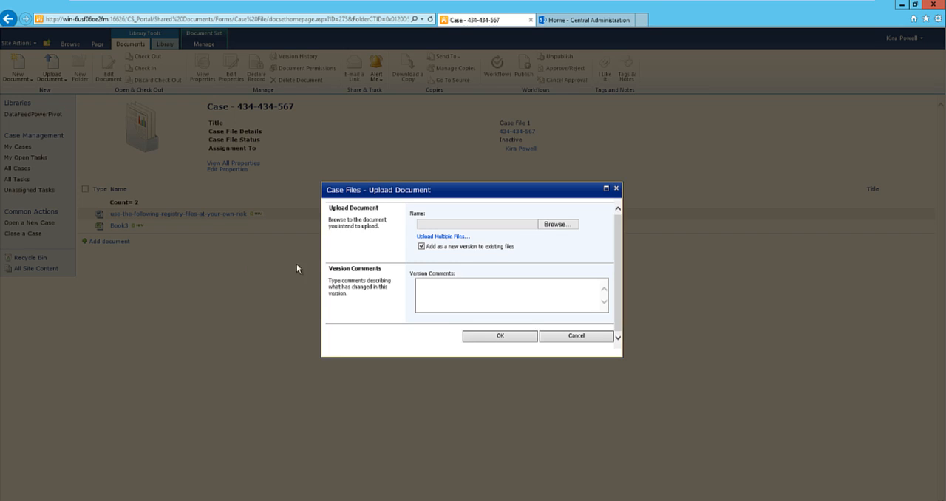
{"action": "left_click", "coordinate": [559, 223]}
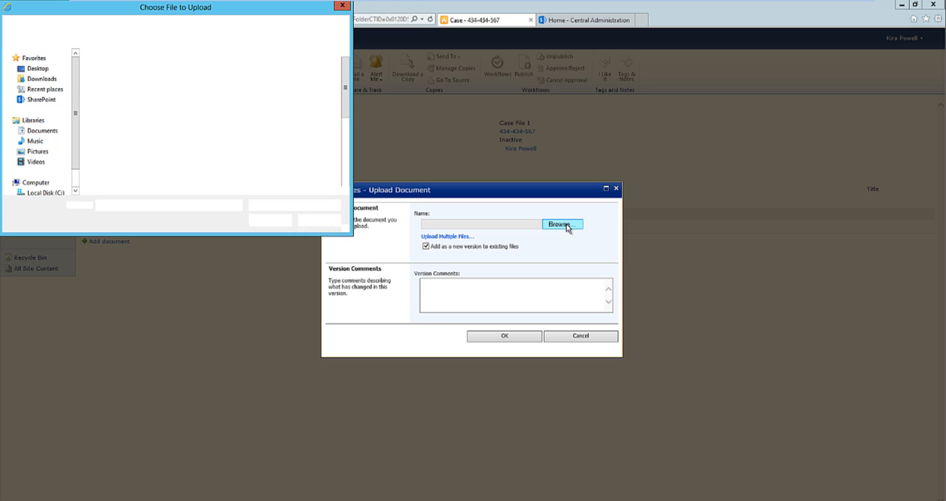
{"action": "left_click", "coordinate": [561, 225]}
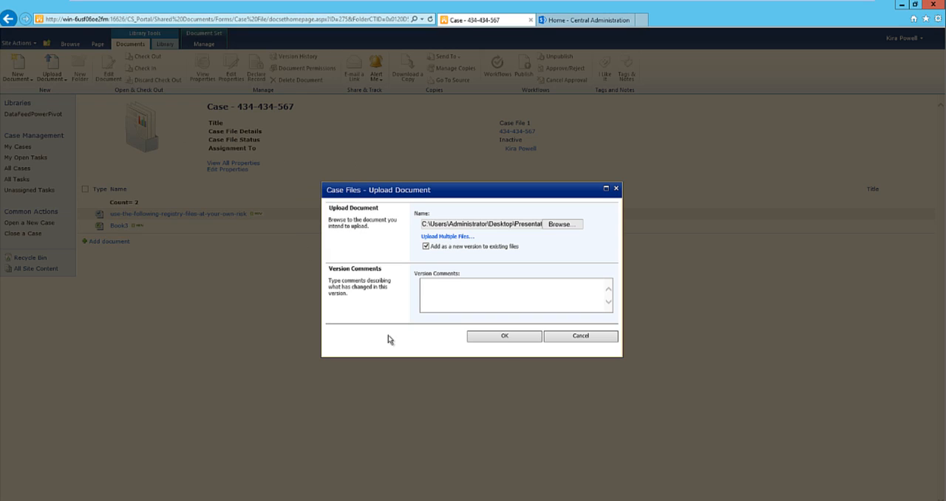
{"action": "left_click", "coordinate": [502, 336]}
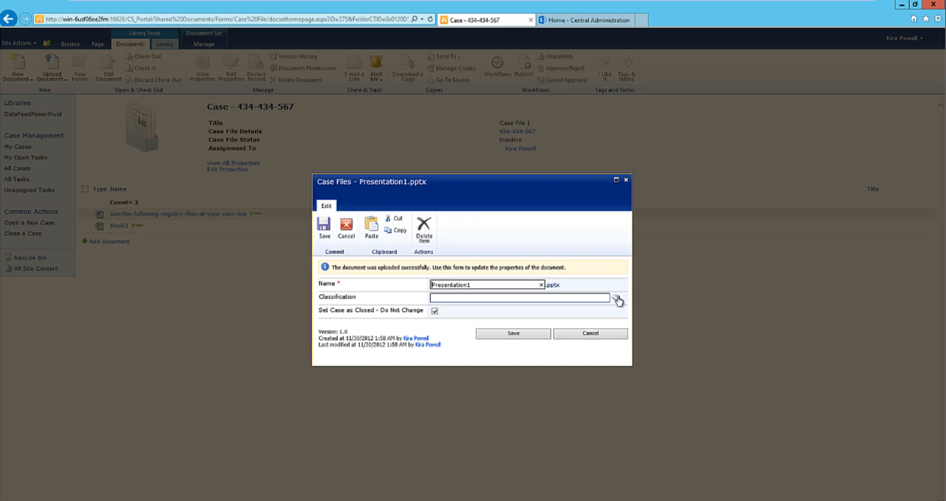
Step: Classify the uploaded document as Outgoing Document > Deposition and save its properties
{"action": "left_click", "coordinate": [618, 299]}
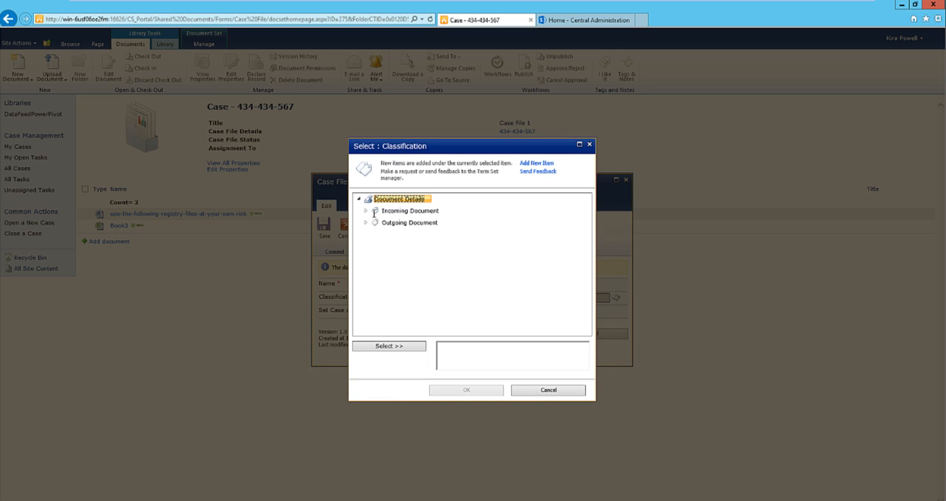
{"action": "left_click", "coordinate": [373, 222]}
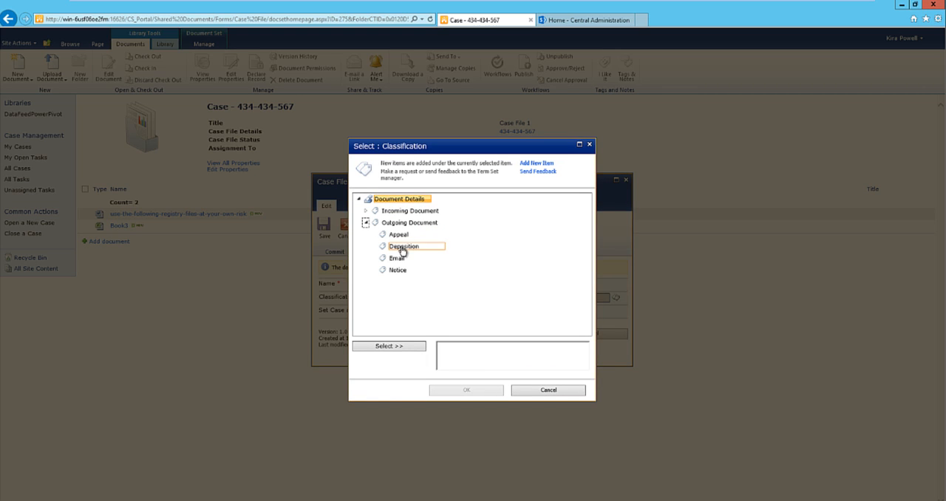
{"action": "left_click", "coordinate": [405, 245]}
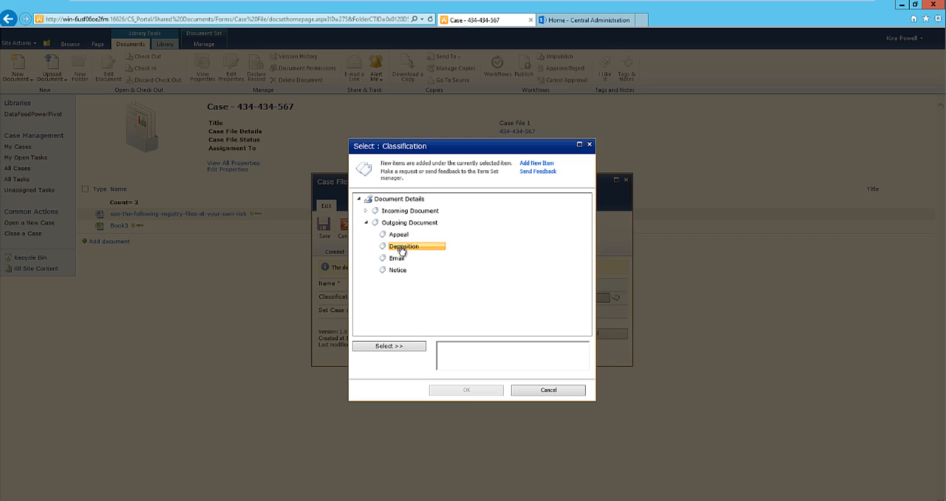
{"action": "left_click", "coordinate": [403, 246]}
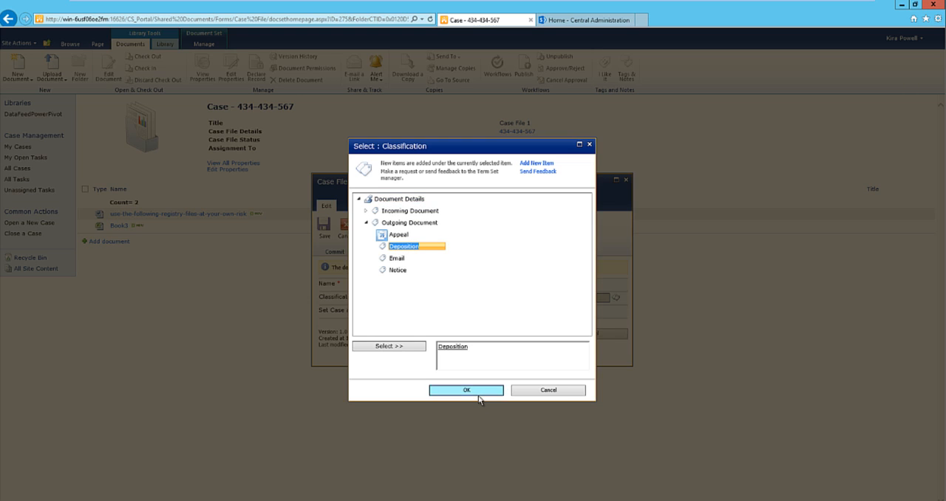
{"action": "left_click", "coordinate": [465, 391]}
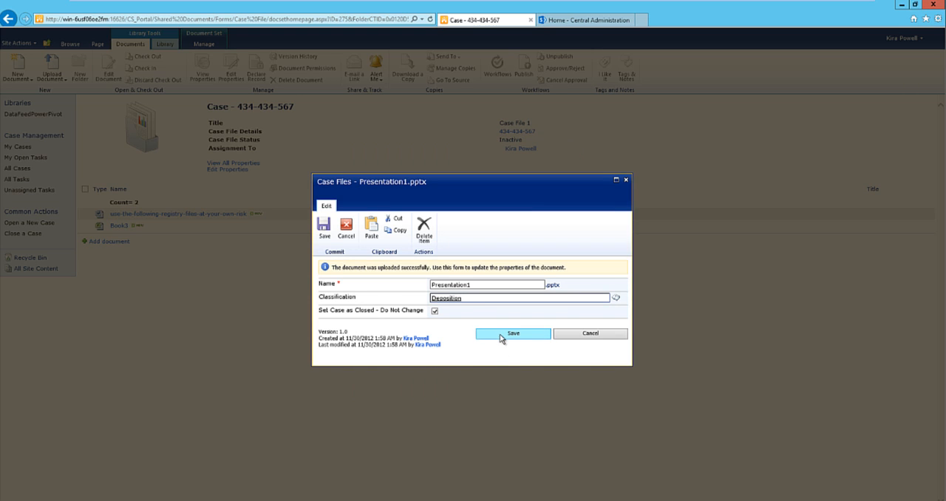
{"action": "left_click", "coordinate": [511, 334]}
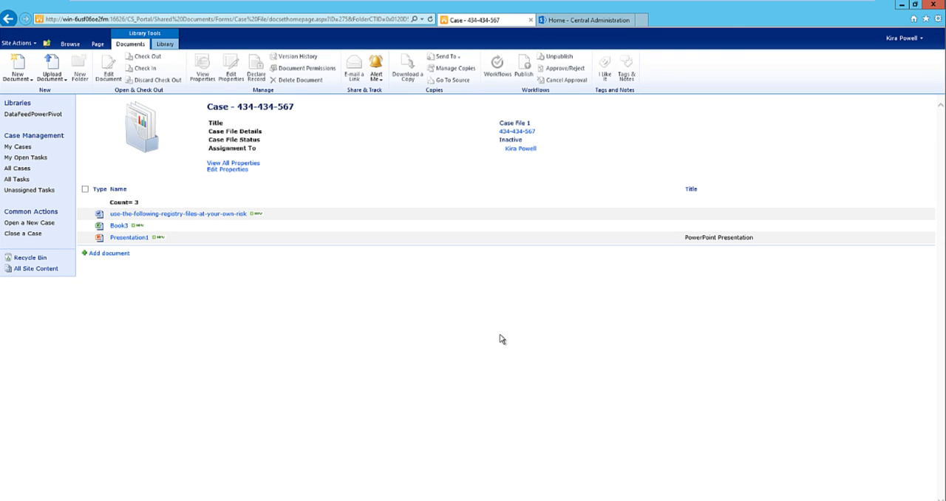
{"action": "mouse_move", "coordinate": [514, 170]}
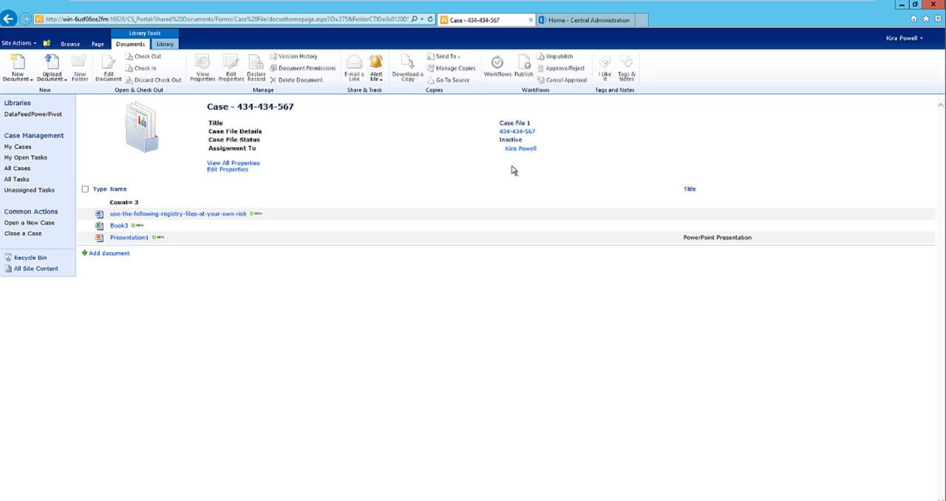
{"action": "mouse_move", "coordinate": [500, 299]}
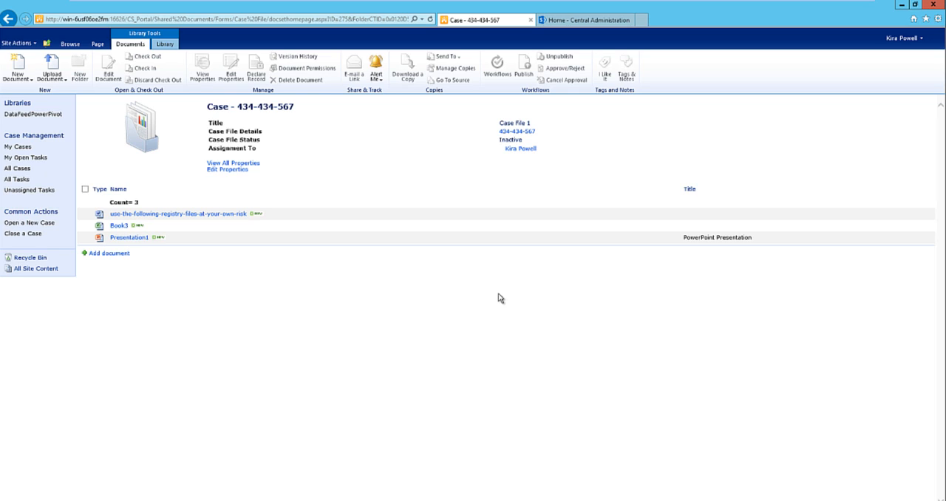
{"action": "mouse_move", "coordinate": [513, 136]}
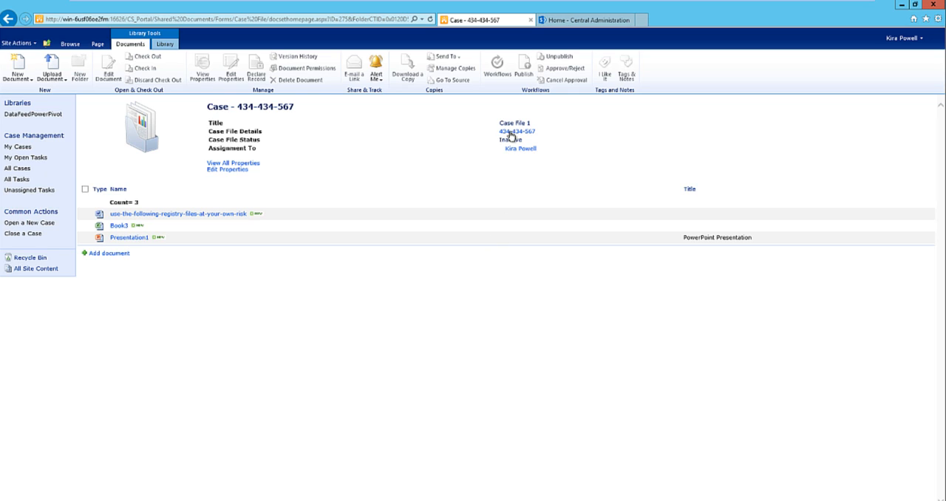
{"action": "mouse_move", "coordinate": [509, 135]}
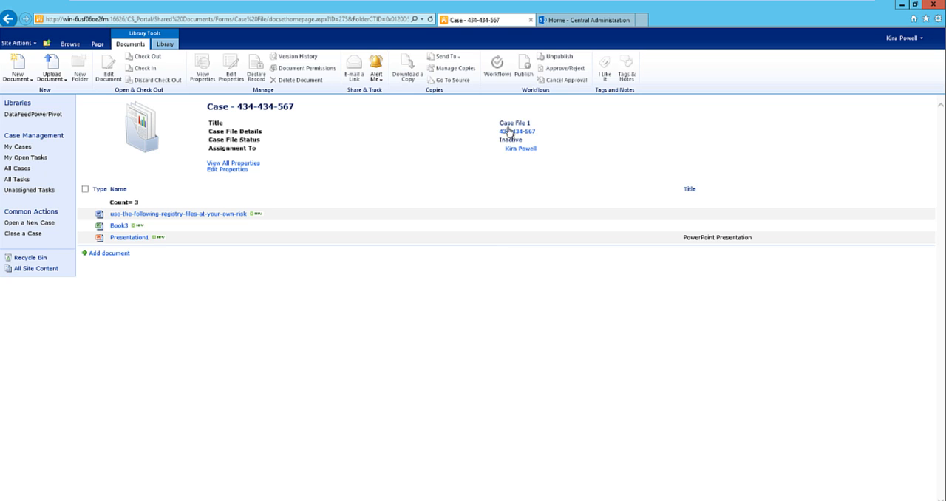
{"action": "left_click", "coordinate": [517, 130]}
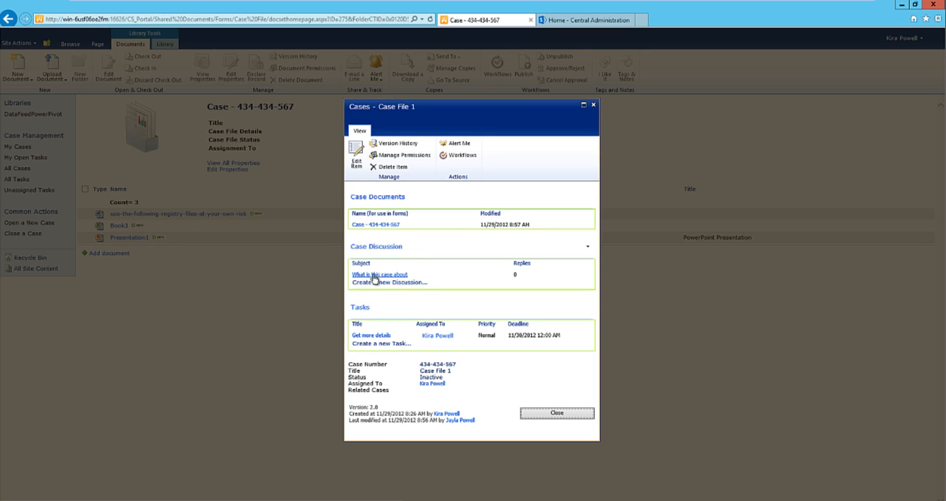
{"action": "mouse_move", "coordinate": [427, 281]}
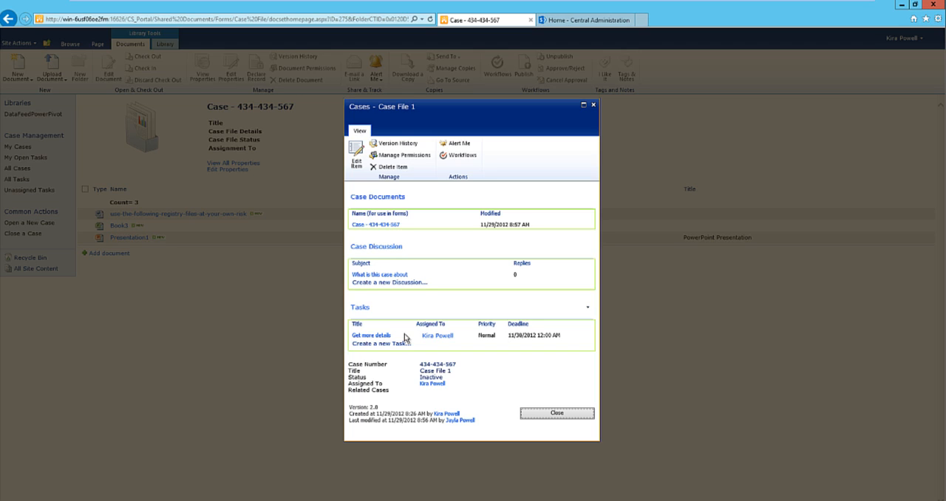
{"action": "mouse_move", "coordinate": [416, 362]}
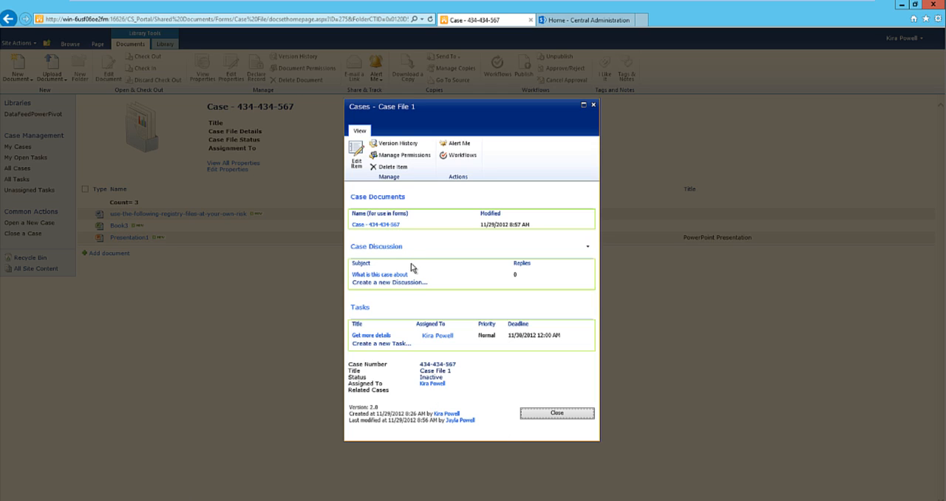
{"action": "mouse_move", "coordinate": [556, 414]}
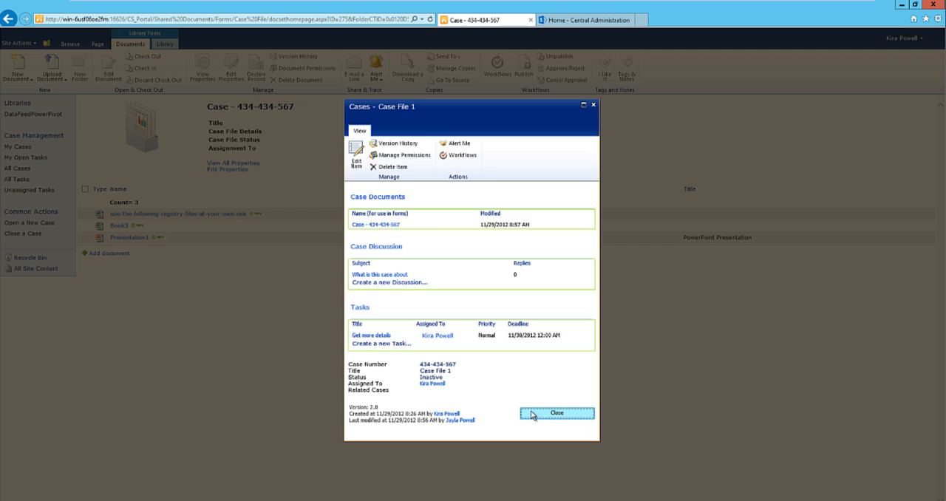
{"action": "left_click", "coordinate": [559, 414]}
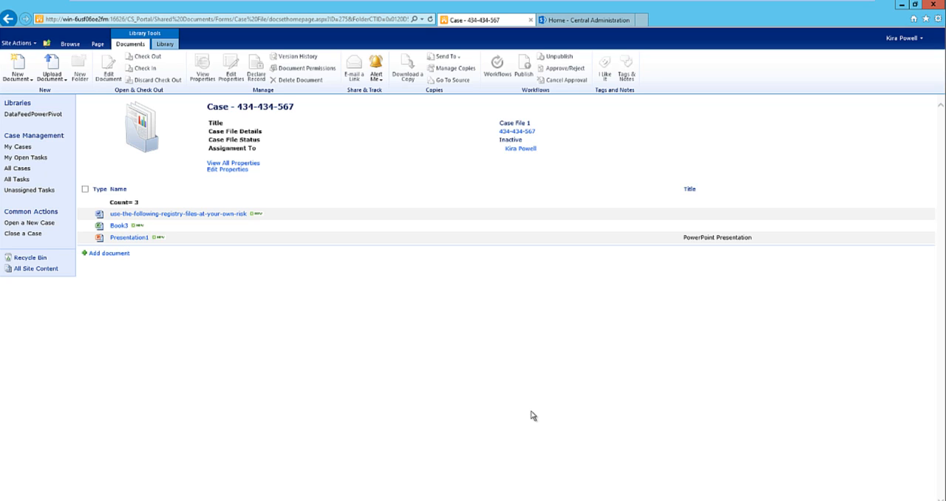
{"action": "mouse_move", "coordinate": [663, 448]}
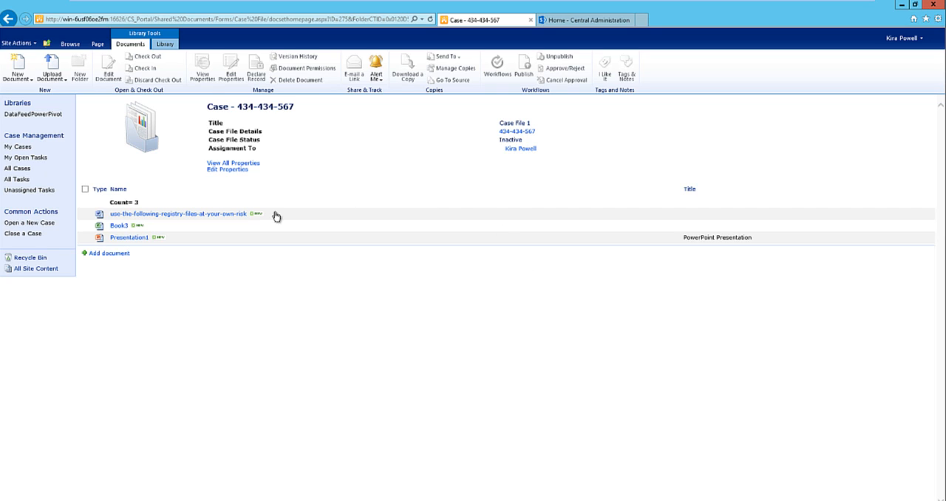
{"action": "mouse_move", "coordinate": [373, 213]}
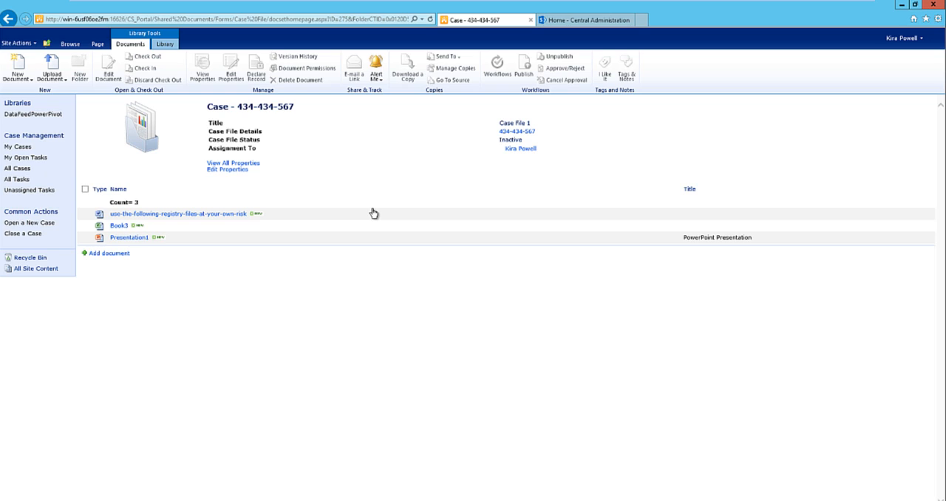
{"action": "mouse_move", "coordinate": [447, 233]}
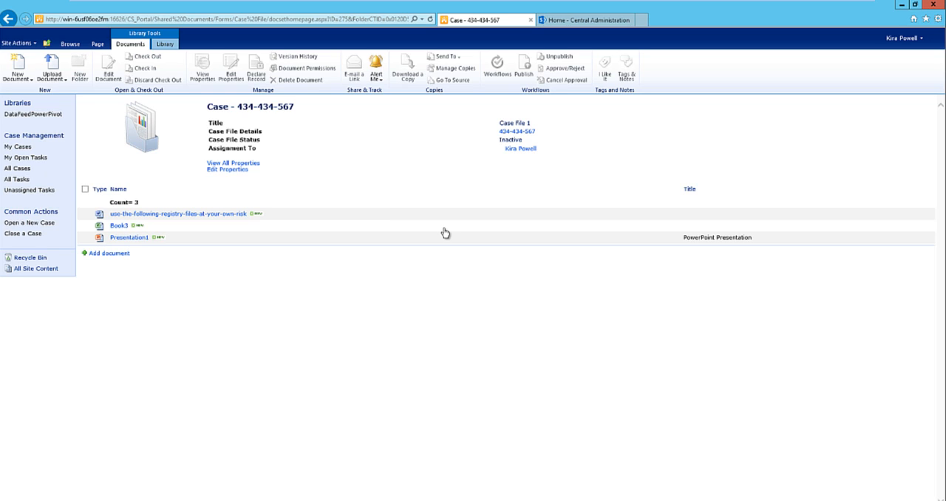
{"action": "mouse_move", "coordinate": [337, 185]}
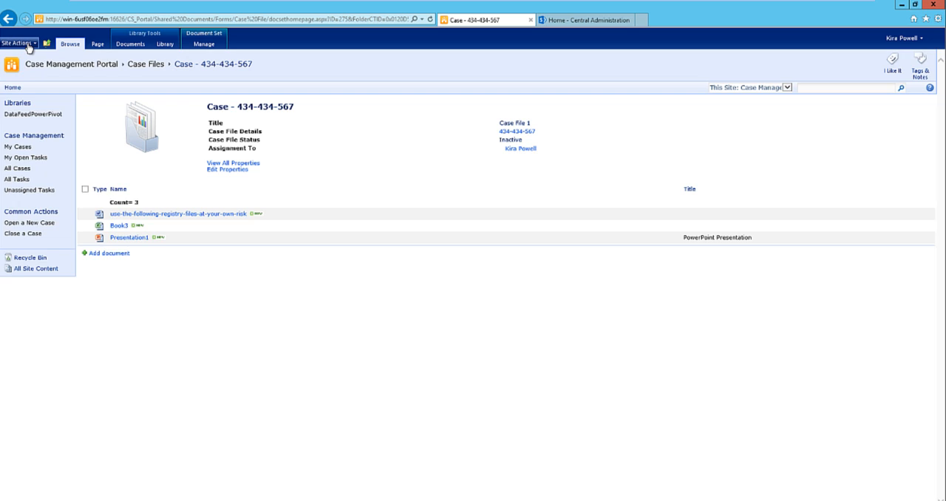
Step: Go to the Case Management Portal's site settings via Site Actions
{"action": "left_click", "coordinate": [17, 43]}
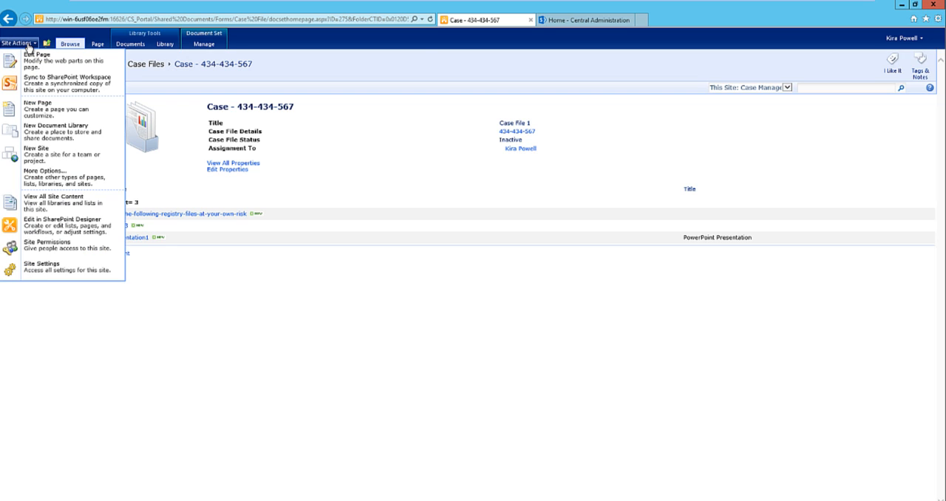
{"action": "left_click", "coordinate": [16, 43]}
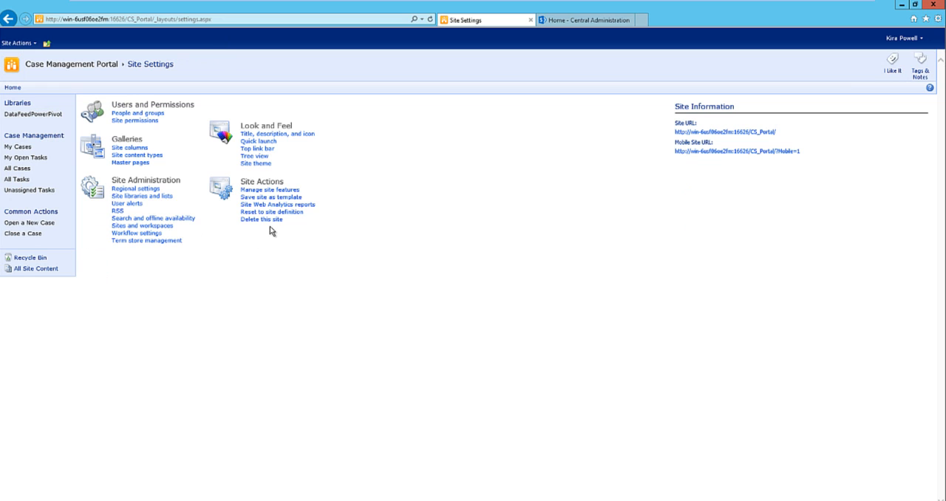
Step: Sign in as a different user with the Administrator credentials
{"action": "left_click", "coordinate": [902, 38]}
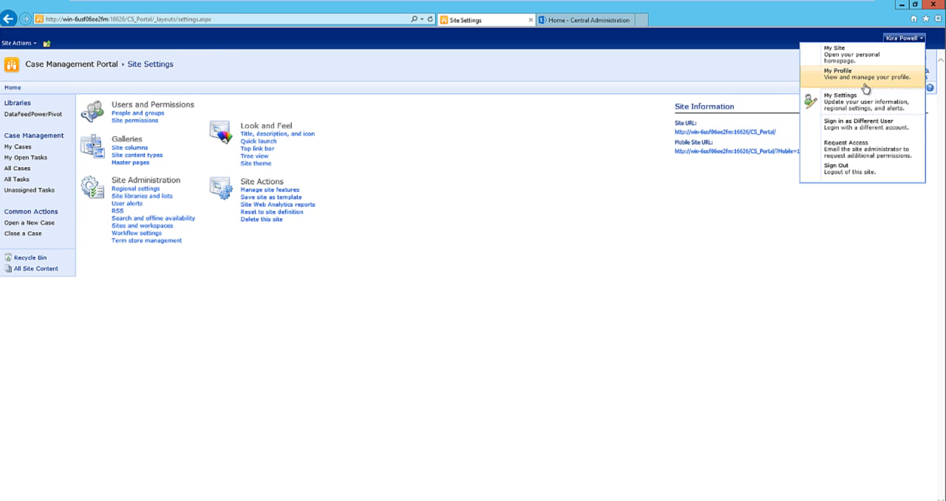
{"action": "left_click", "coordinate": [458, 264]}
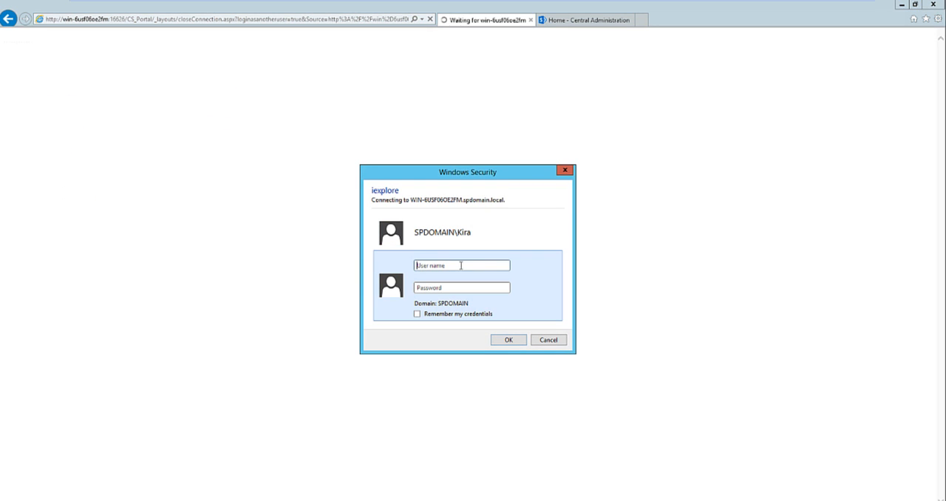
{"action": "type", "text": "Adm"}
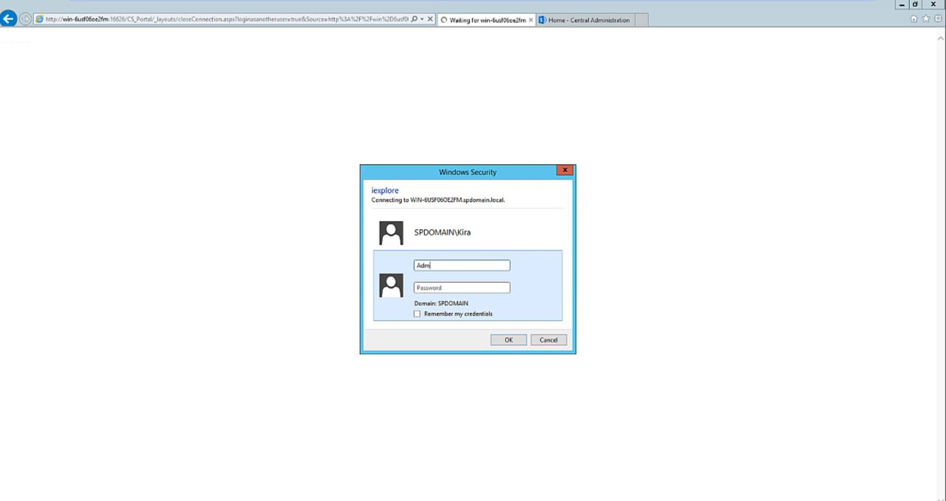
{"action": "type", "text": "Administrator"}
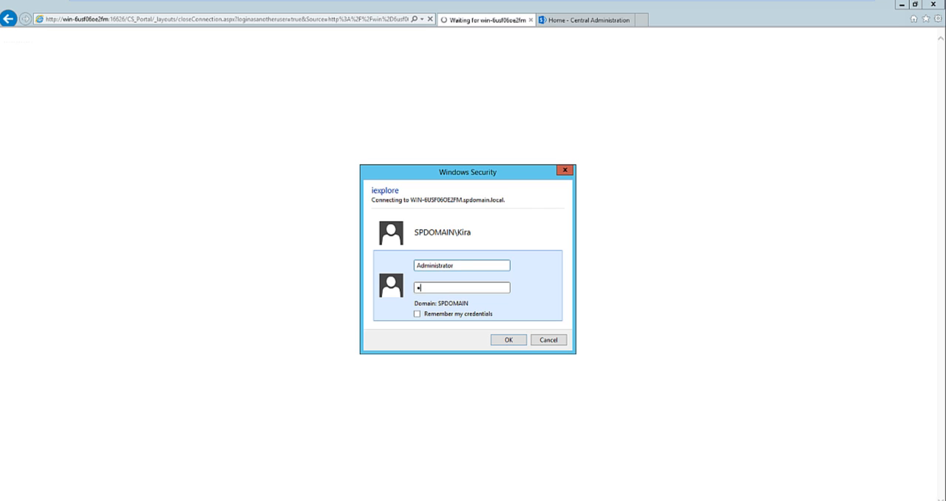
{"action": "left_click", "coordinate": [508, 340]}
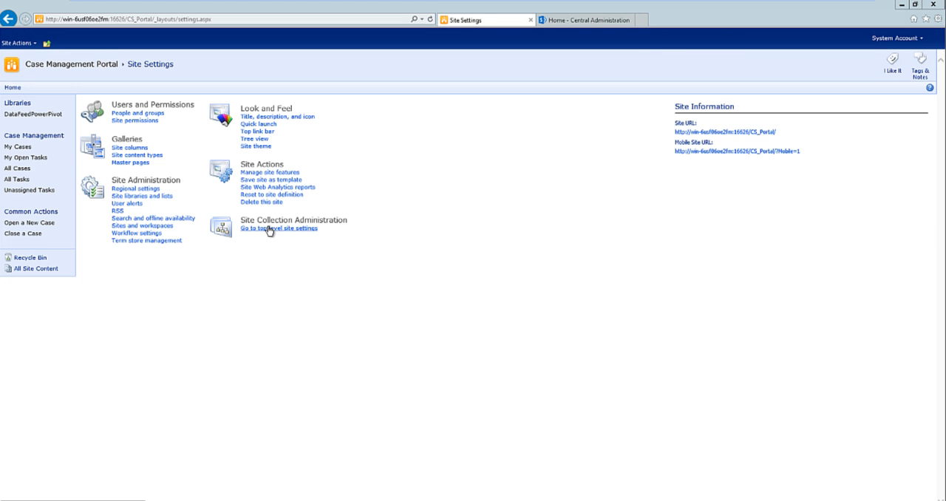
Step: Upgrade the top-level site collection to the new experience and confirm with I'm ready
{"action": "left_click", "coordinate": [279, 228]}
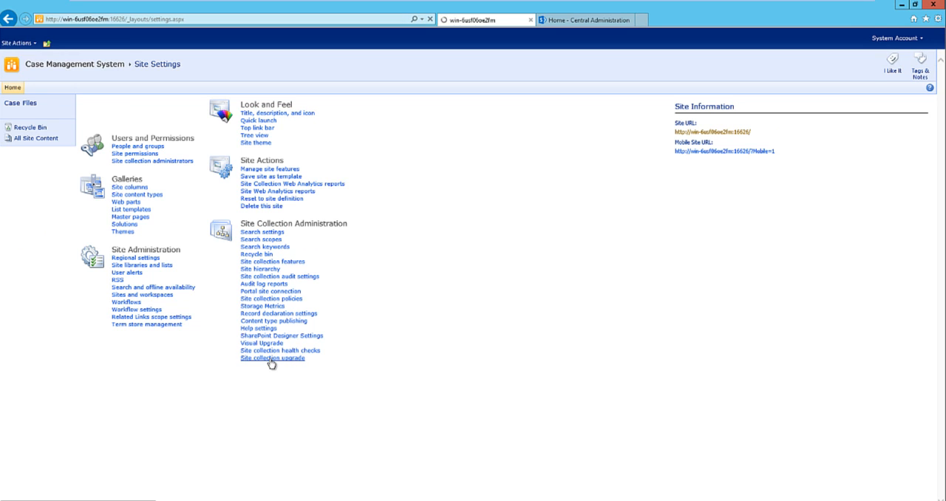
{"action": "left_click", "coordinate": [272, 357]}
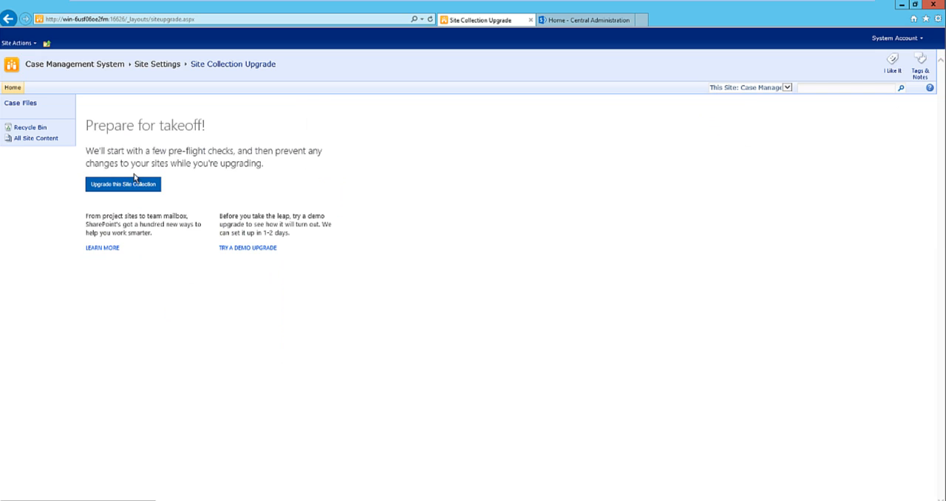
{"action": "left_click", "coordinate": [123, 183]}
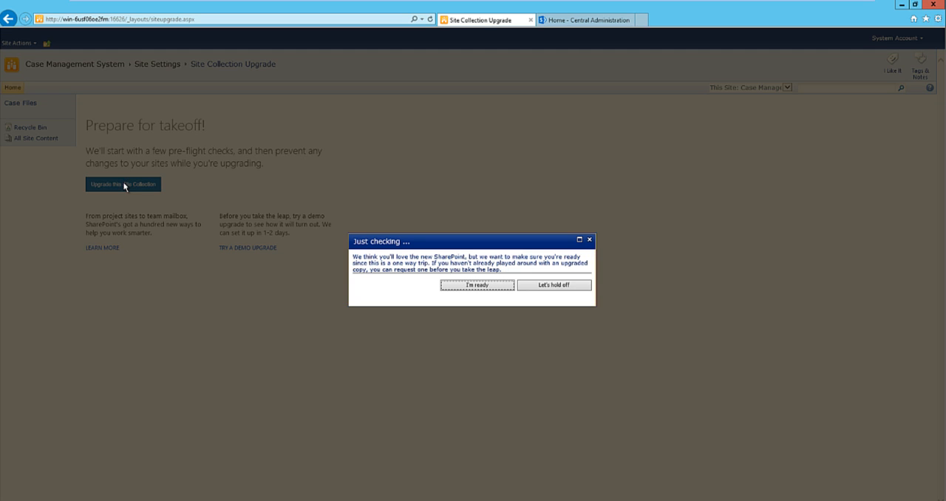
{"action": "left_click", "coordinate": [476, 284]}
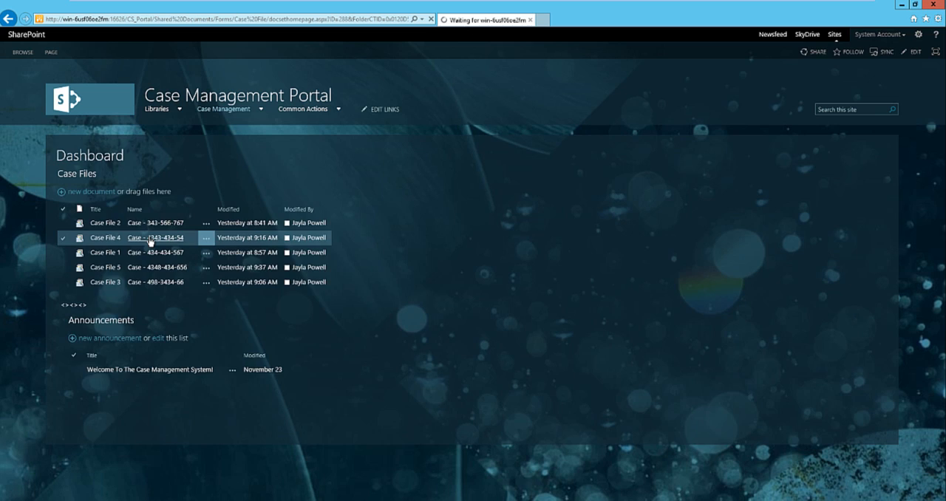
Step: Open Case File 4 from the dashboard and show the details of case 4343-434-54
{"action": "left_click", "coordinate": [154, 237]}
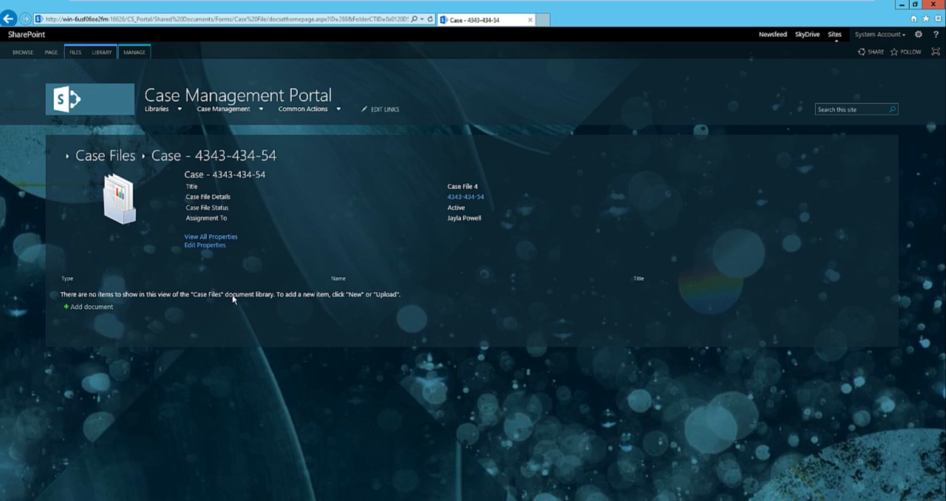
{"action": "mouse_move", "coordinate": [195, 246]}
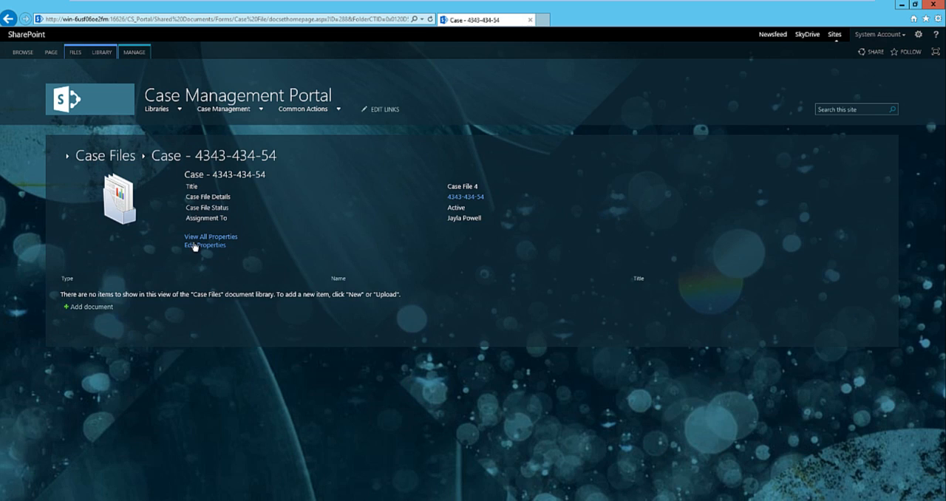
{"action": "mouse_move", "coordinate": [470, 201]}
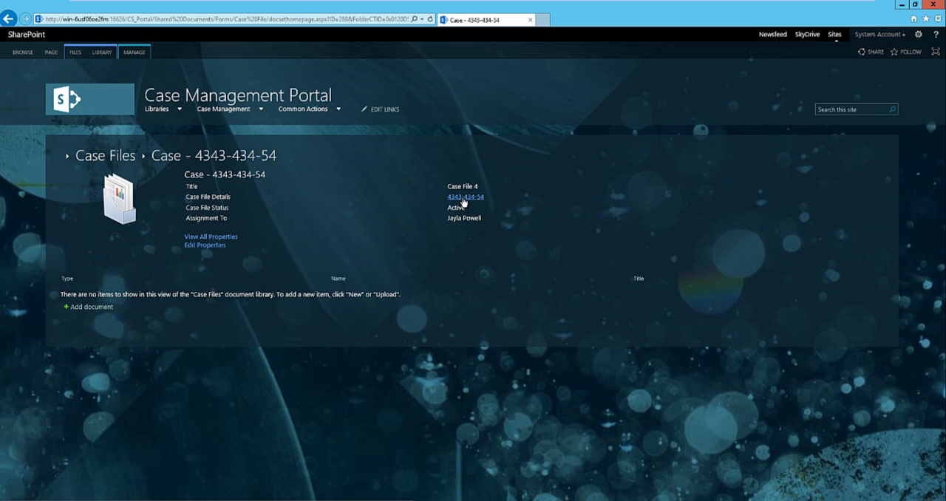
{"action": "left_click", "coordinate": [464, 197]}
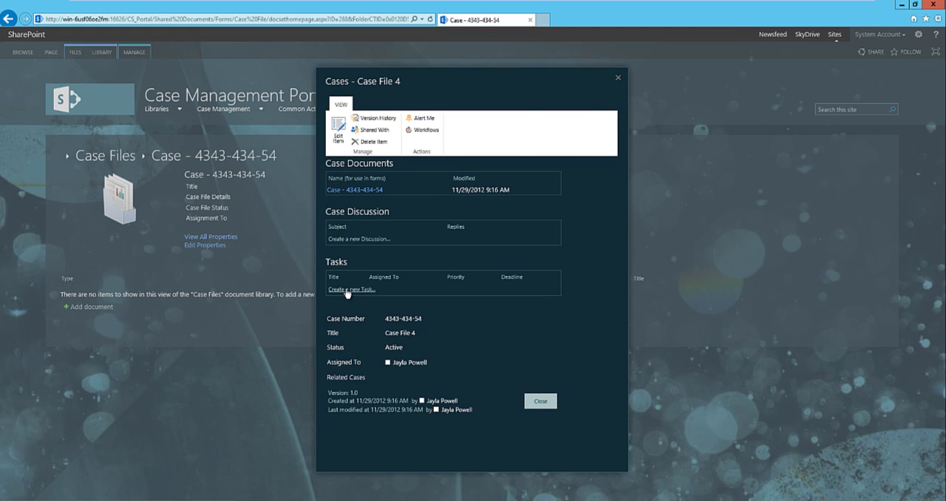
Step: Close and reopen case 4343-434-54's details, then start a new case discussion
{"action": "left_click", "coordinate": [352, 290]}
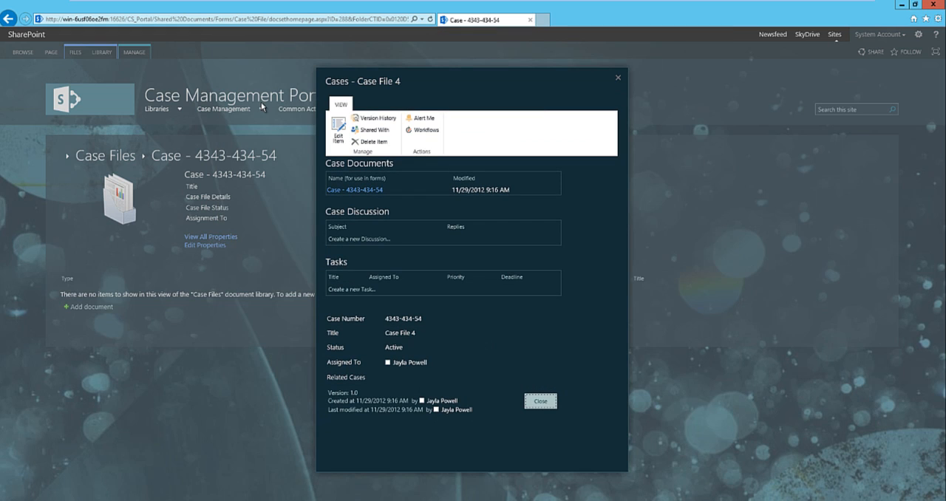
{"action": "left_click", "coordinate": [541, 401]}
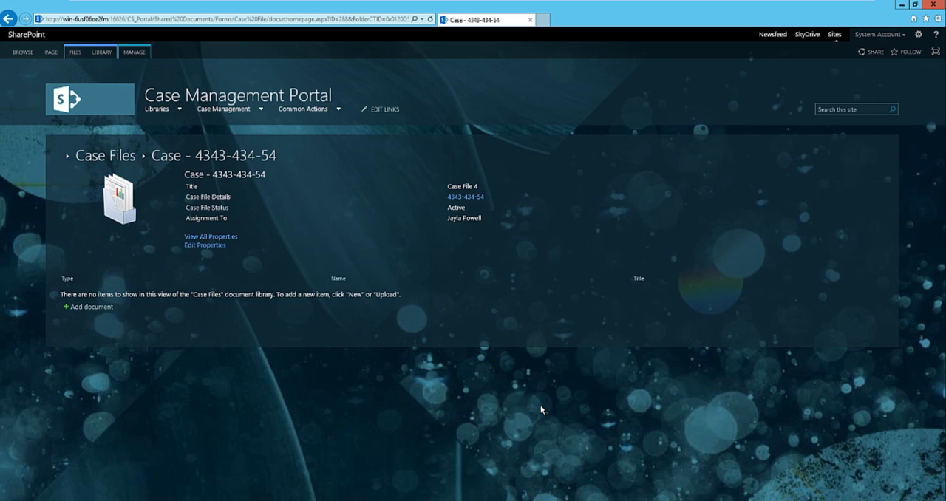
{"action": "mouse_move", "coordinate": [754, 467]}
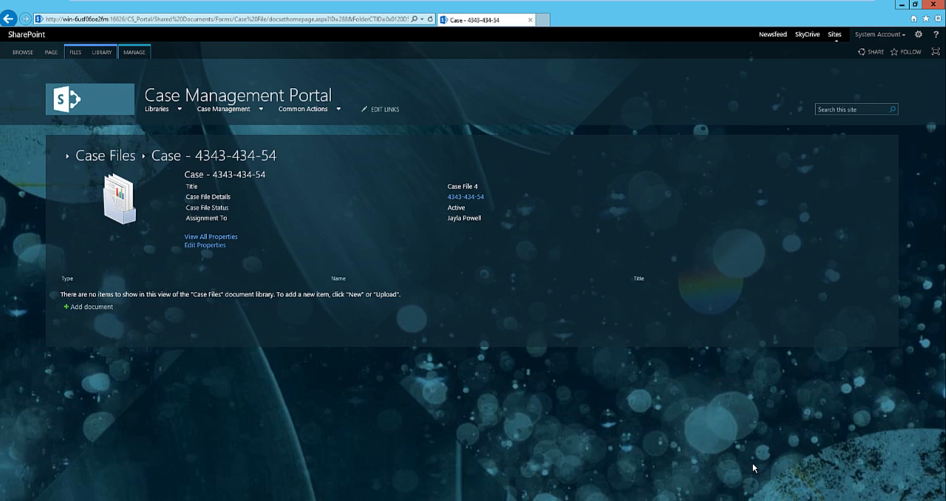
{"action": "mouse_move", "coordinate": [464, 196]}
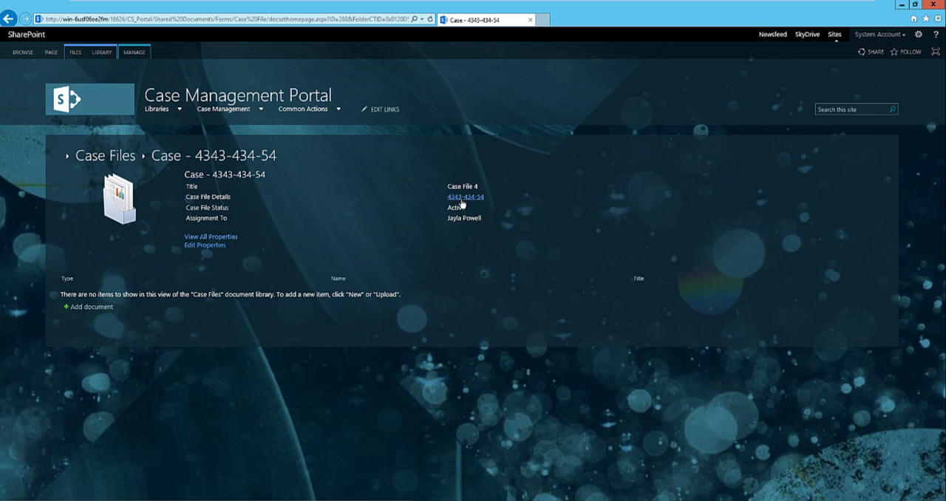
{"action": "left_click", "coordinate": [464, 197]}
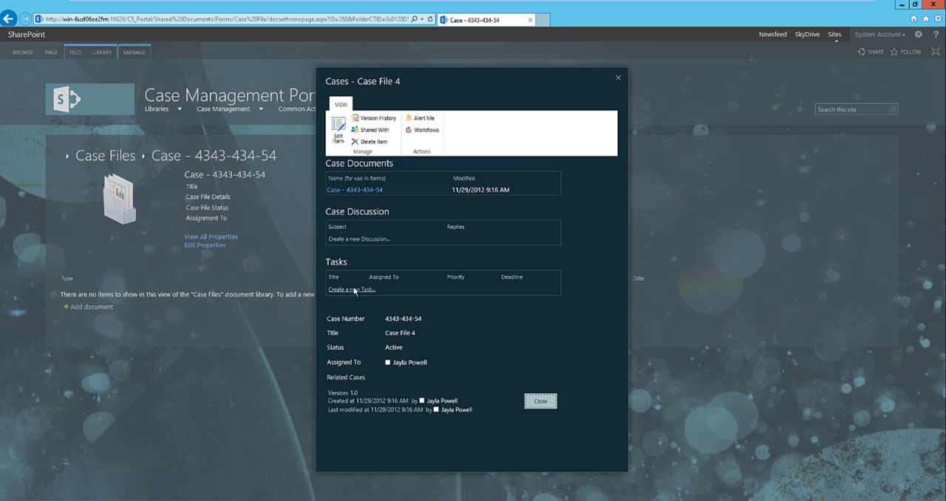
{"action": "mouse_move", "coordinate": [349, 239]}
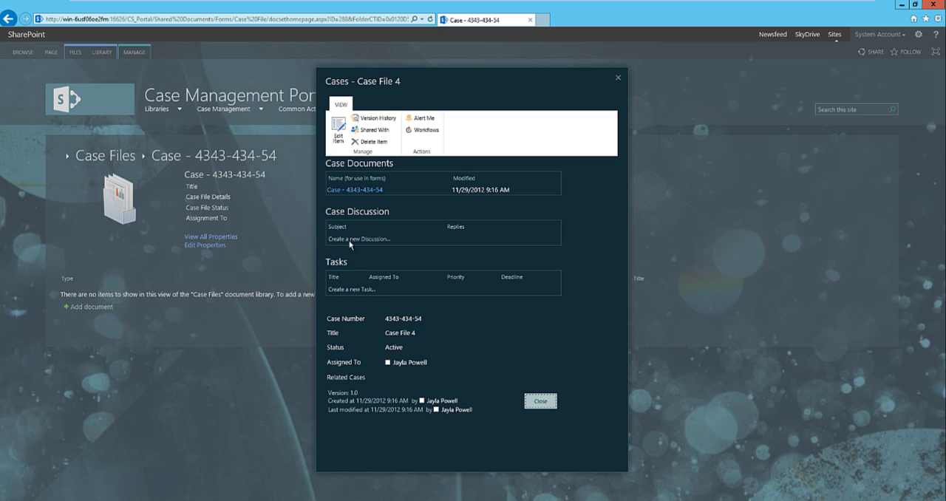
{"action": "mouse_move", "coordinate": [352, 268]}
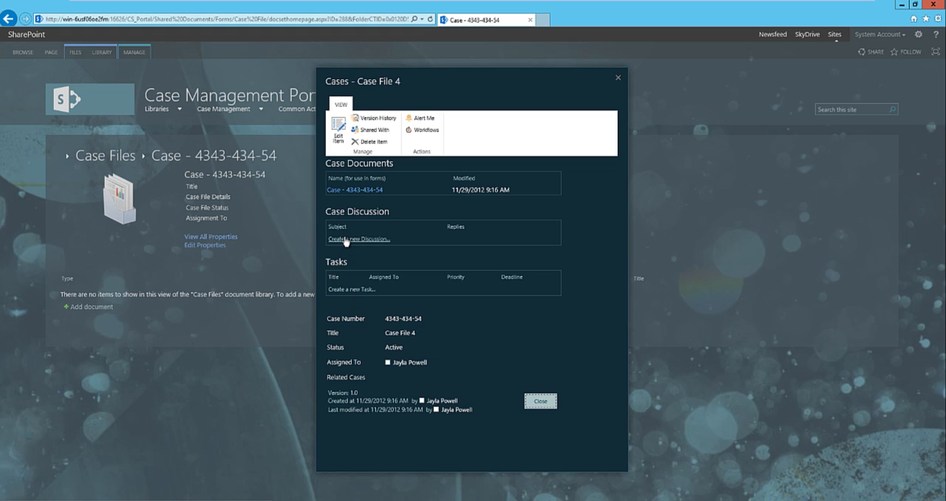
{"action": "left_click", "coordinate": [360, 239]}
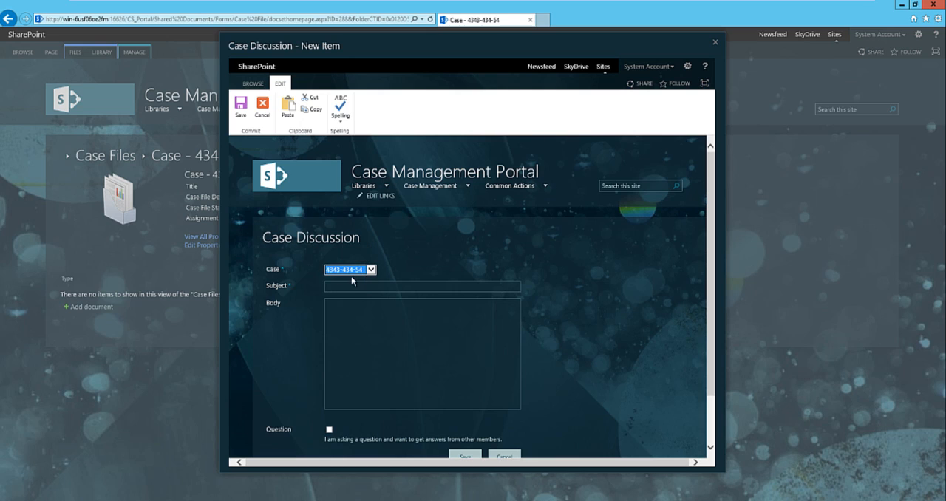
Step: Keep case 4343-434-54 as the linked case and cancel the new discussion unsaved
{"action": "left_click", "coordinate": [373, 269]}
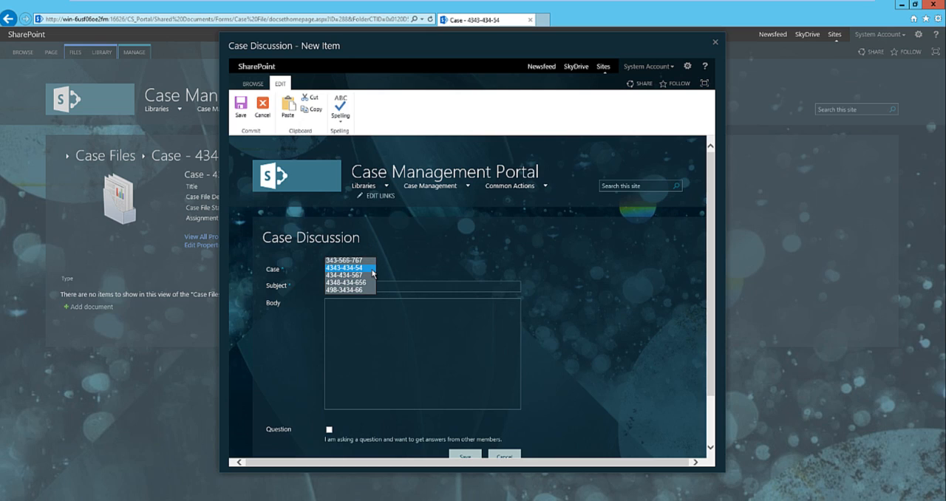
{"action": "left_click", "coordinate": [343, 267]}
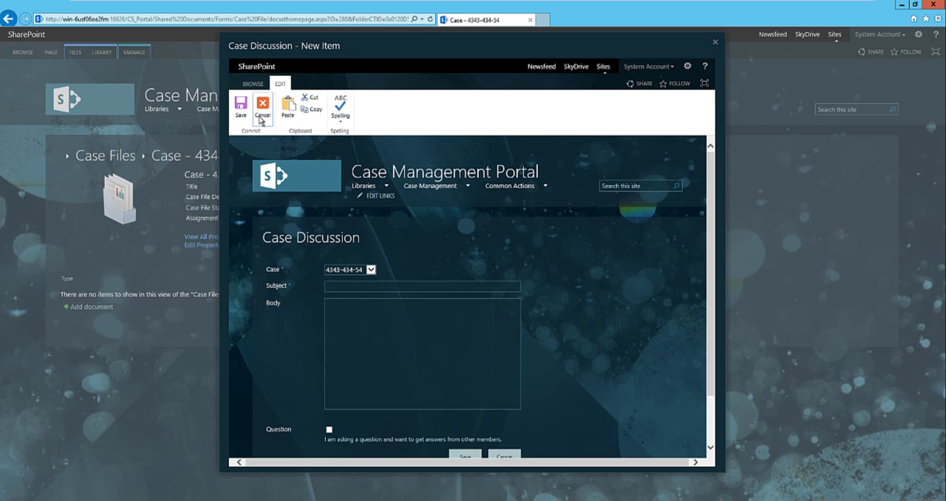
{"action": "left_click", "coordinate": [263, 107]}
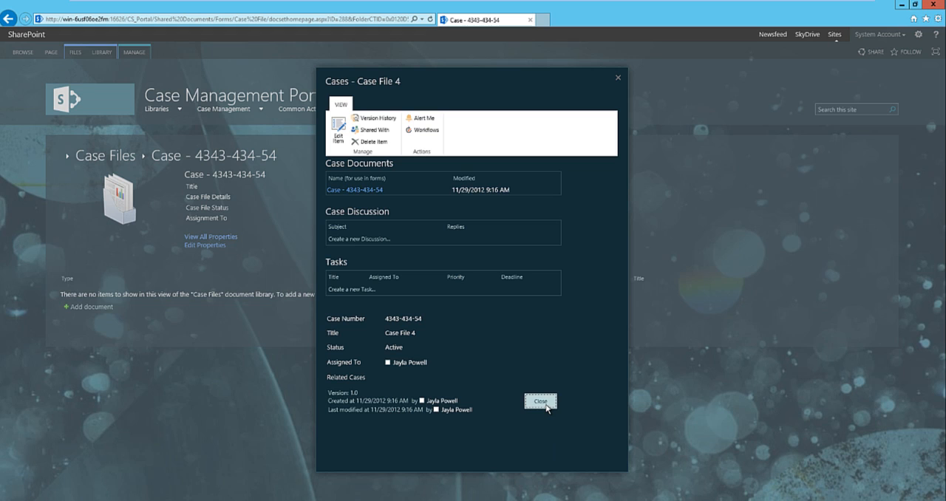
Step: Close the Case File 4 details, return to the dashboard and minimize the browser
{"action": "left_click", "coordinate": [541, 402]}
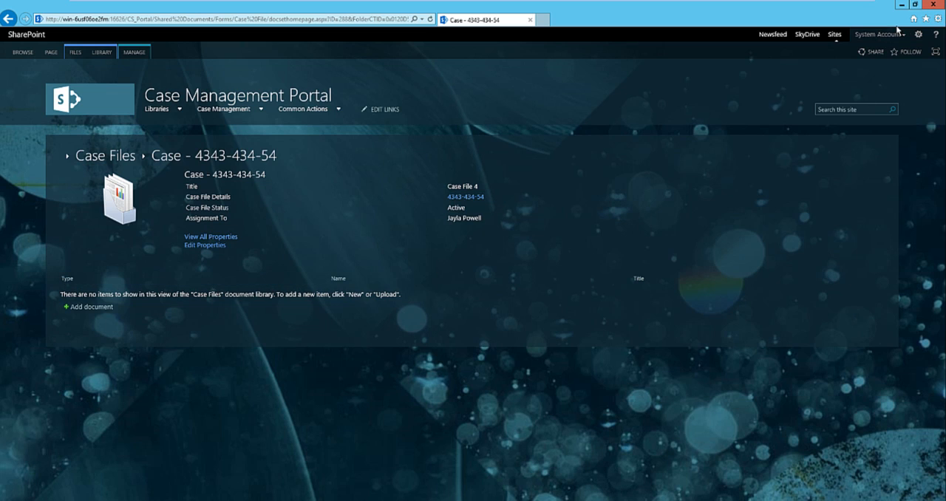
{"action": "mouse_move", "coordinate": [148, 176]}
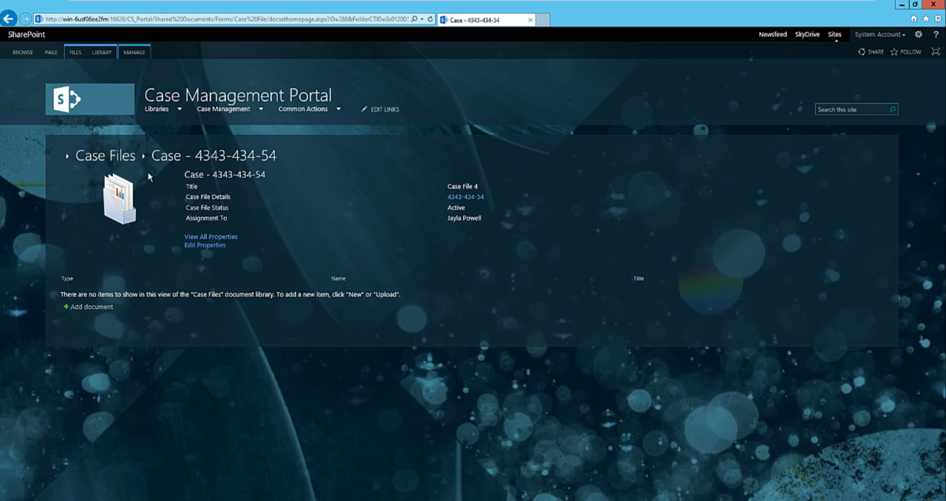
{"action": "mouse_move", "coordinate": [93, 109]}
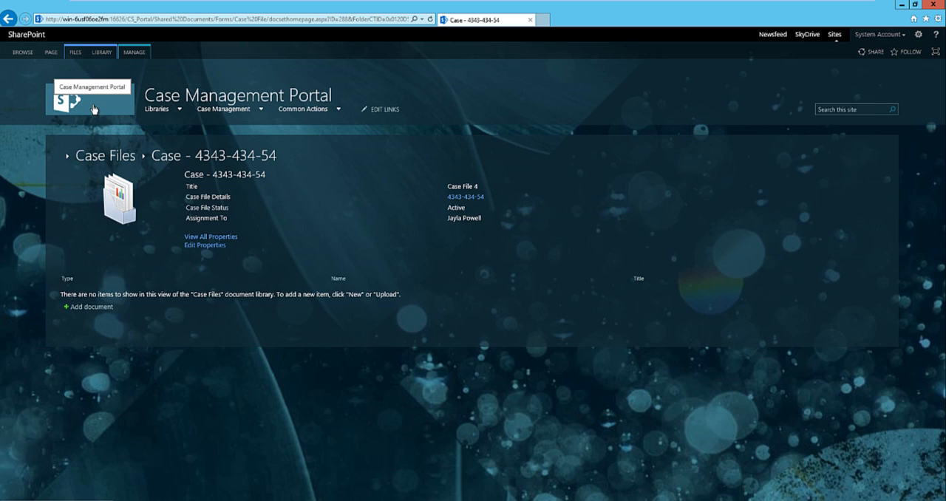
{"action": "left_click", "coordinate": [68, 101]}
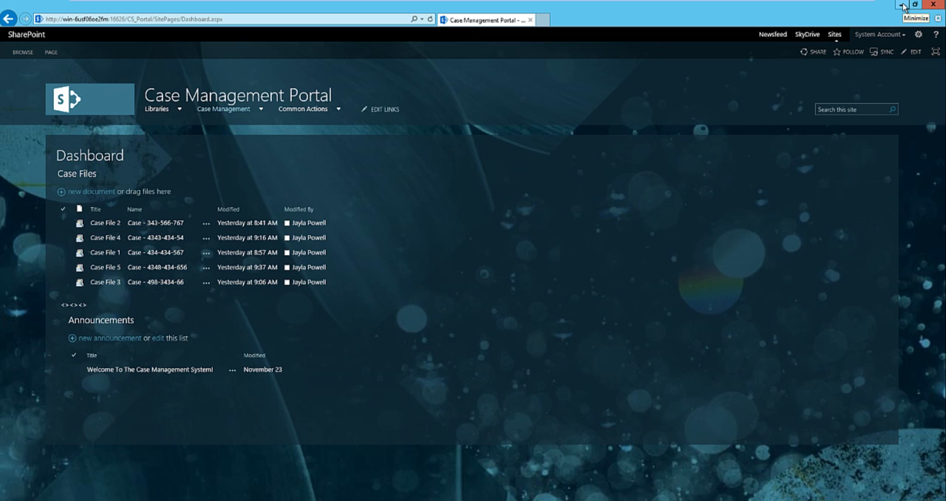
{"action": "mouse_move", "coordinate": [904, 9]}
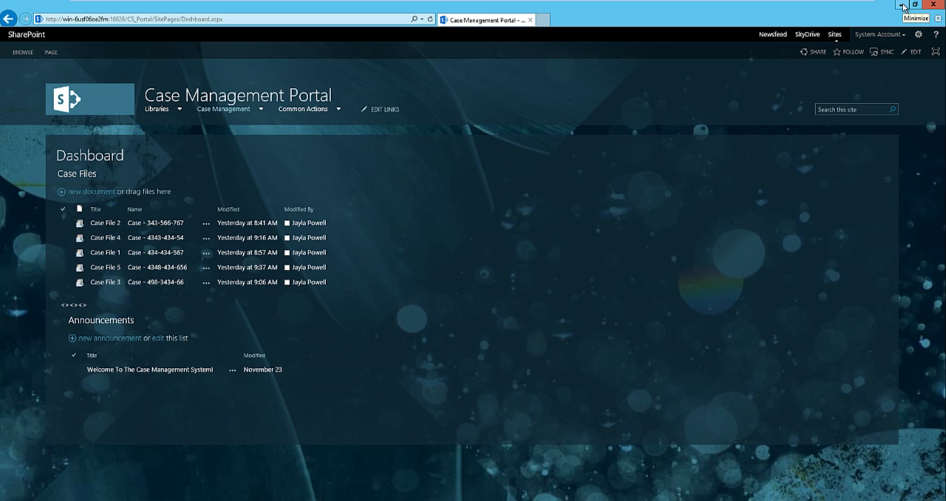
{"action": "left_click", "coordinate": [916, 6]}
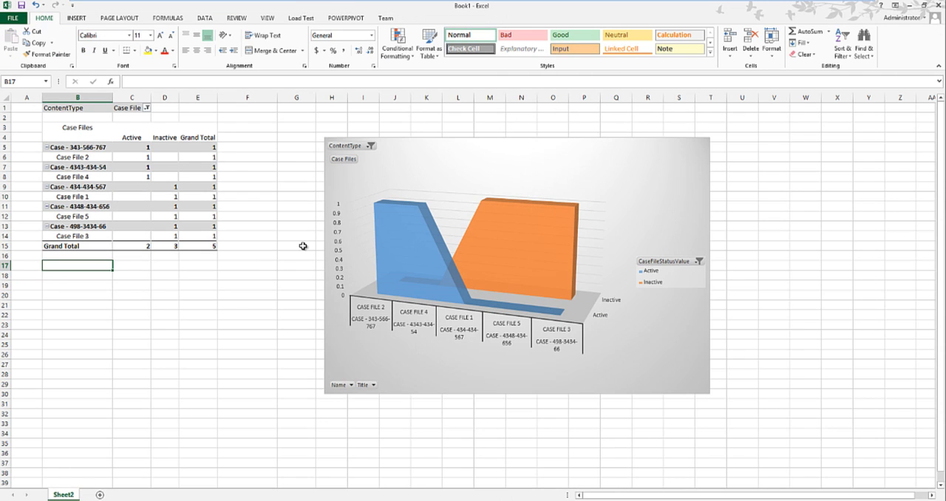
{"action": "mouse_move", "coordinate": [166, 317]}
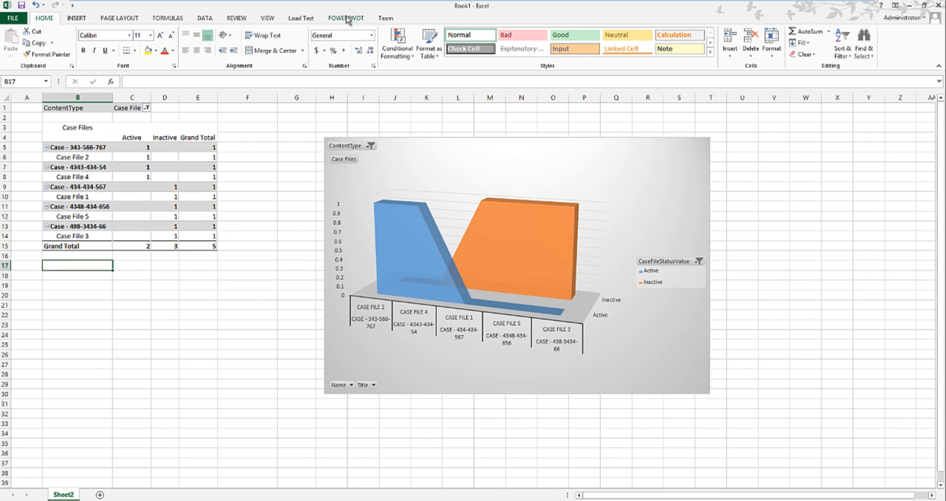
{"action": "mouse_move", "coordinate": [342, 22]}
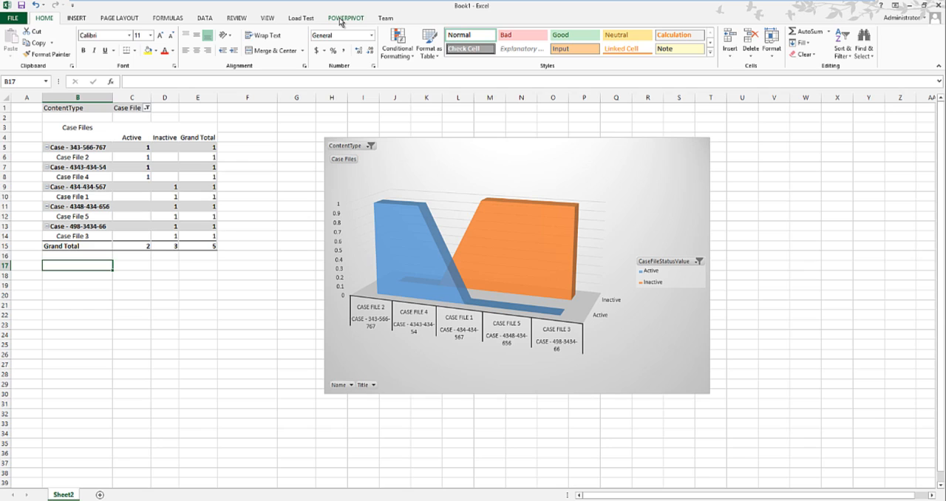
Step: Open the PowerPivot Manage window showing the Case Files data table
{"action": "left_click", "coordinate": [346, 18]}
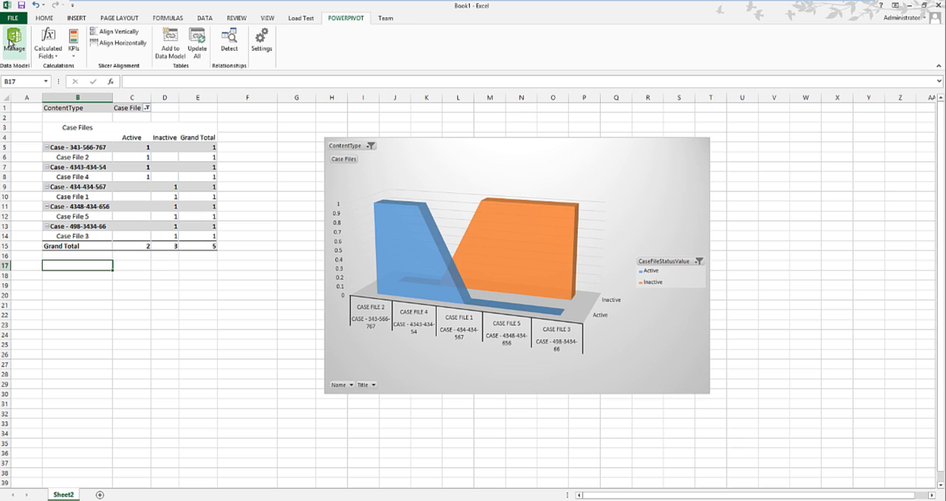
{"action": "left_click", "coordinate": [13, 39]}
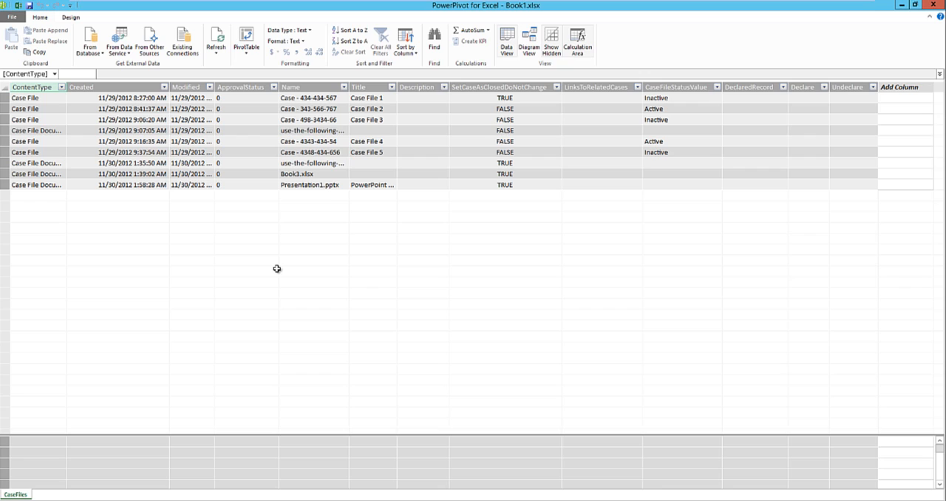
{"action": "mouse_move", "coordinate": [163, 207]}
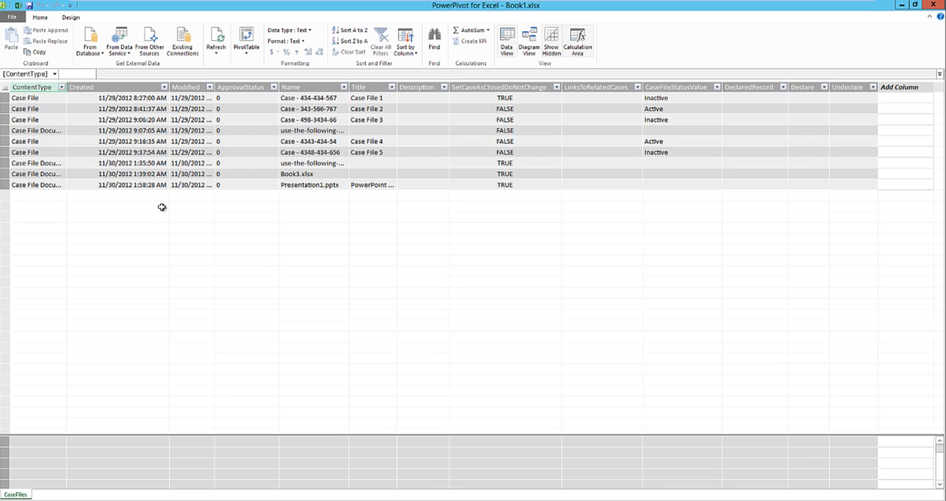
{"action": "mouse_move", "coordinate": [186, 68]}
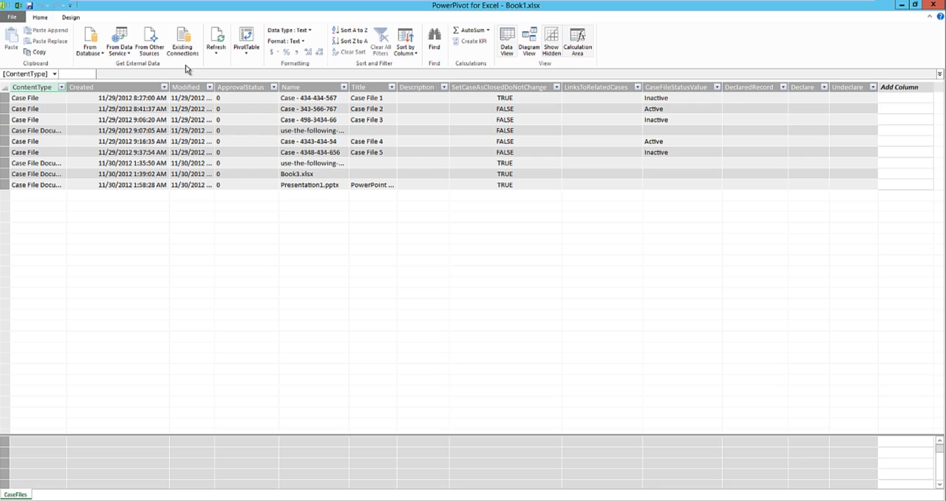
Step: Review the existing SharePoint data feed connection unchanged, return to Excel and show the portal's Common Actions
{"action": "left_click", "coordinate": [182, 43]}
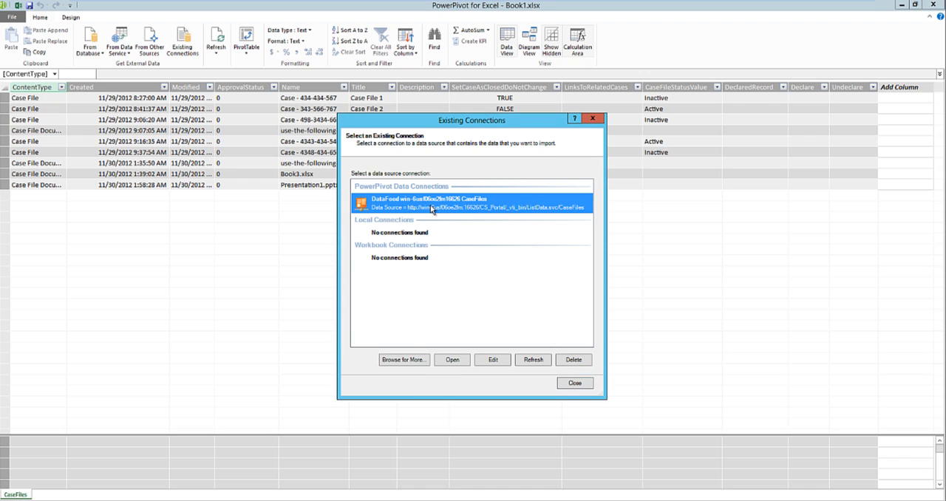
{"action": "mouse_move", "coordinate": [447, 220]}
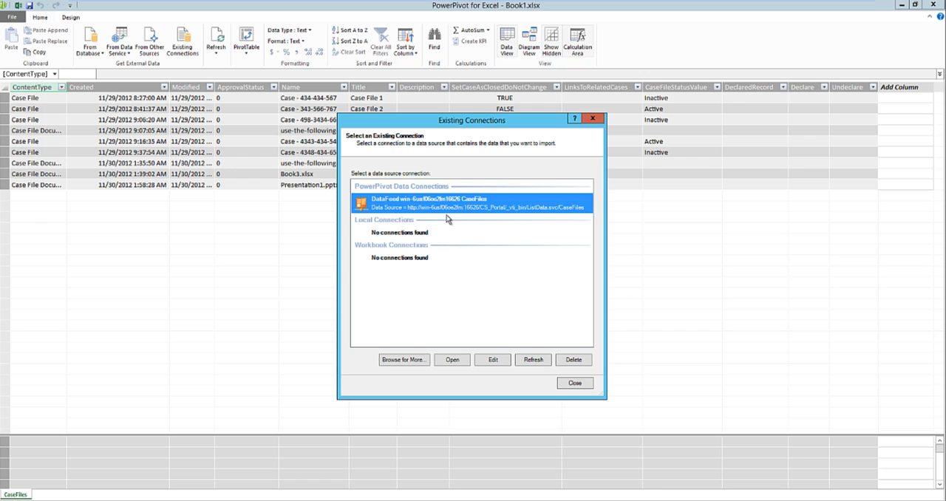
{"action": "mouse_move", "coordinate": [440, 214]}
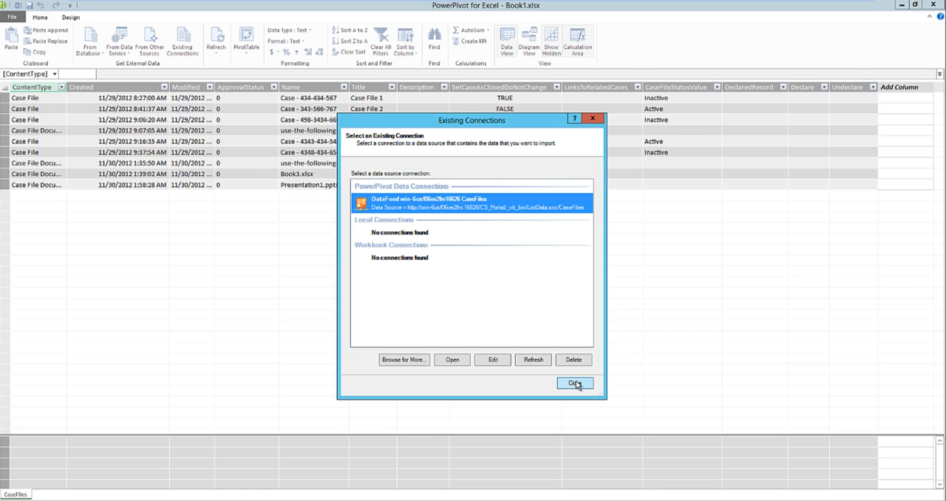
{"action": "left_click", "coordinate": [573, 385]}
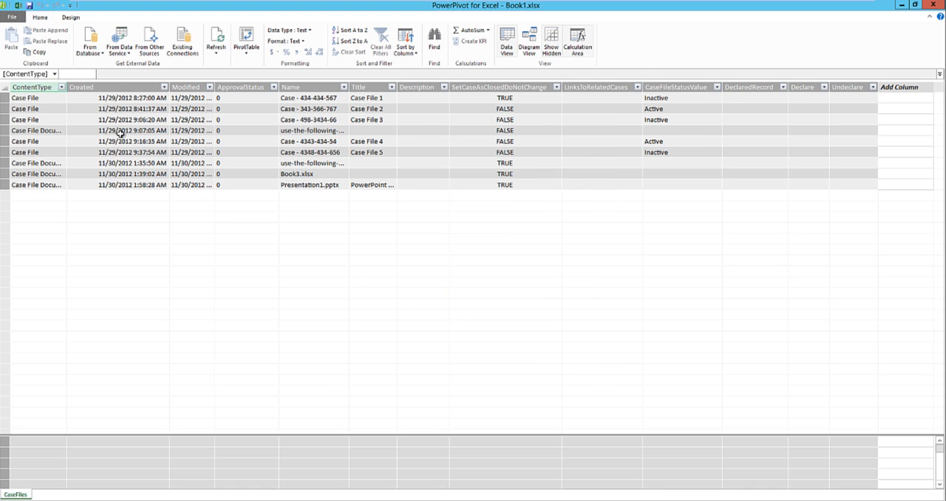
{"action": "left_click", "coordinate": [12, 18]}
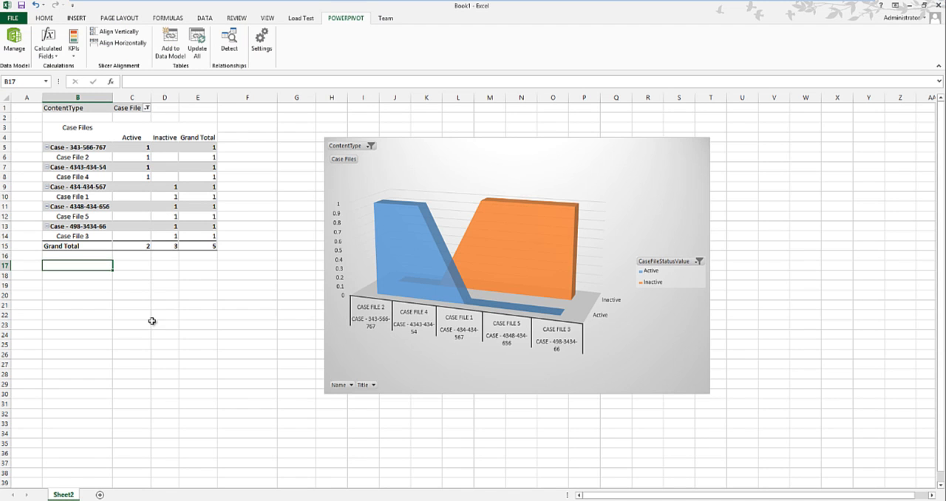
{"action": "mouse_move", "coordinate": [153, 322]}
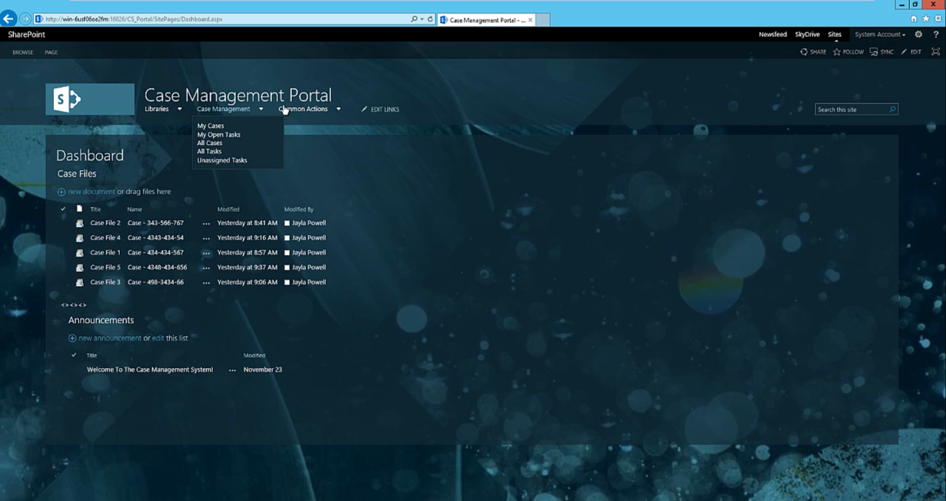
{"action": "left_click", "coordinate": [303, 110]}
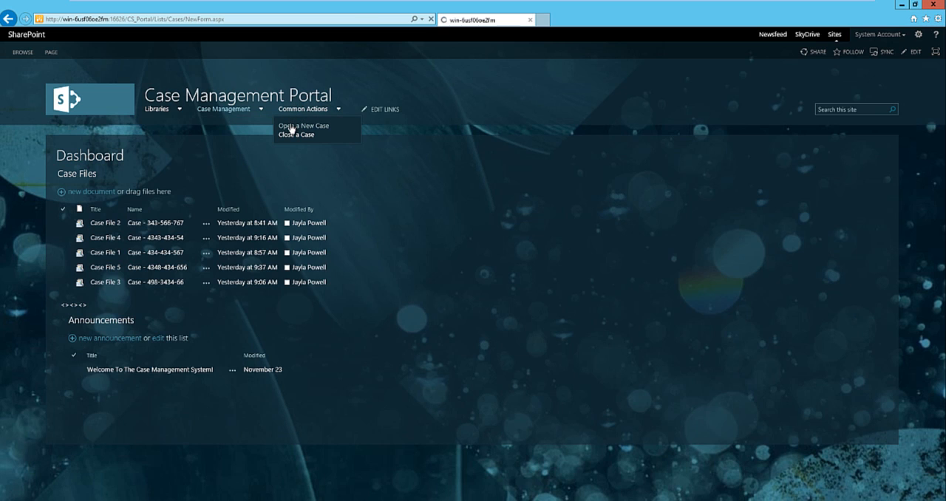
Step: Open a New Case form, then check the System Account menu for Sign in as Different User
{"action": "left_click", "coordinate": [303, 126]}
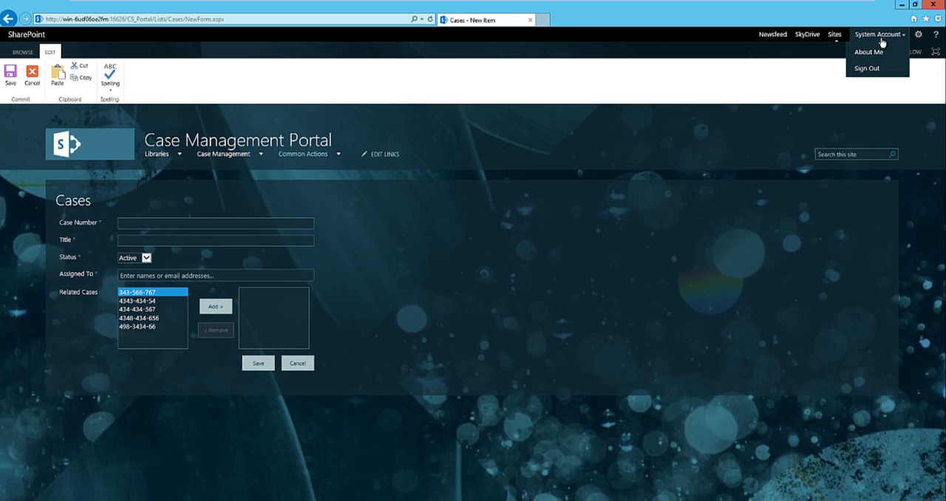
{"action": "mouse_move", "coordinate": [764, 153]}
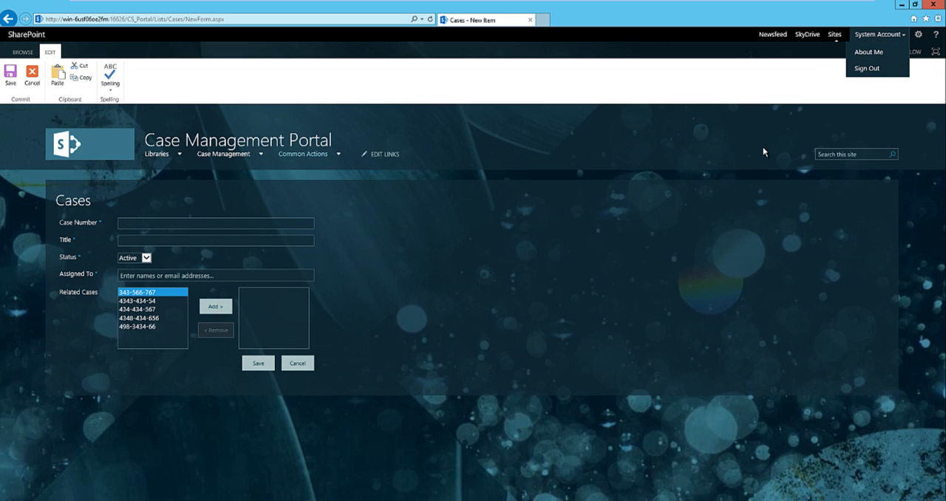
{"action": "mouse_move", "coordinate": [897, 464]}
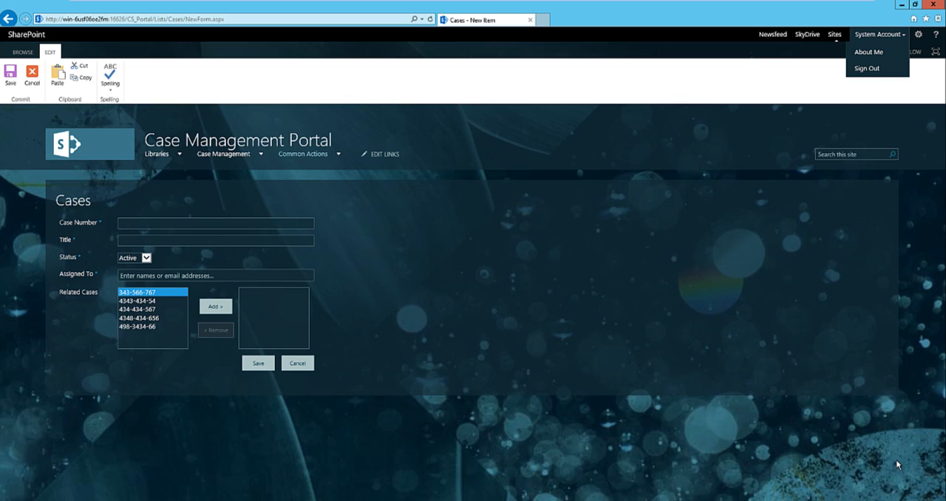
{"action": "mouse_move", "coordinate": [865, 40]}
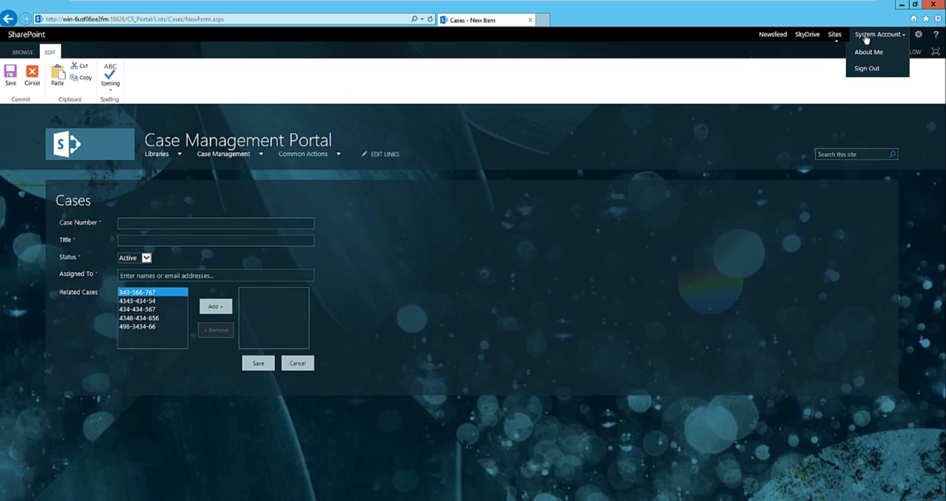
{"action": "mouse_move", "coordinate": [869, 63]}
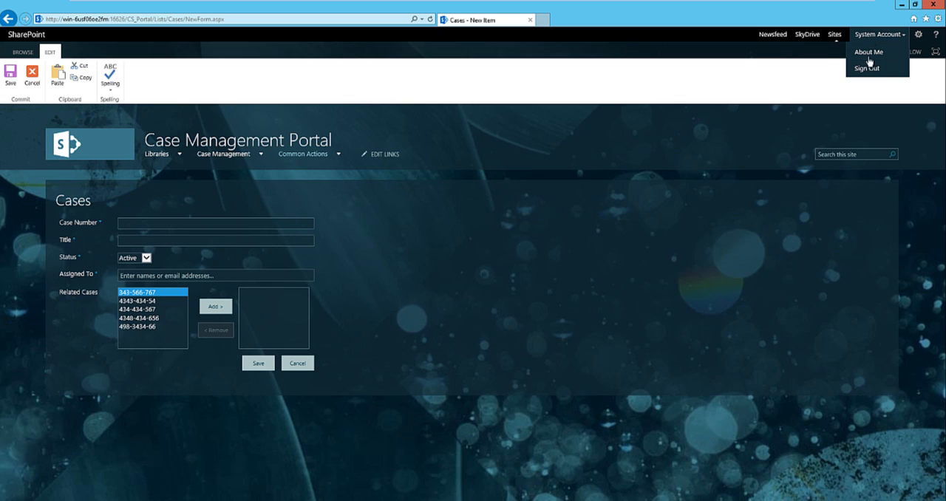
{"action": "mouse_move", "coordinate": [588, 328]}
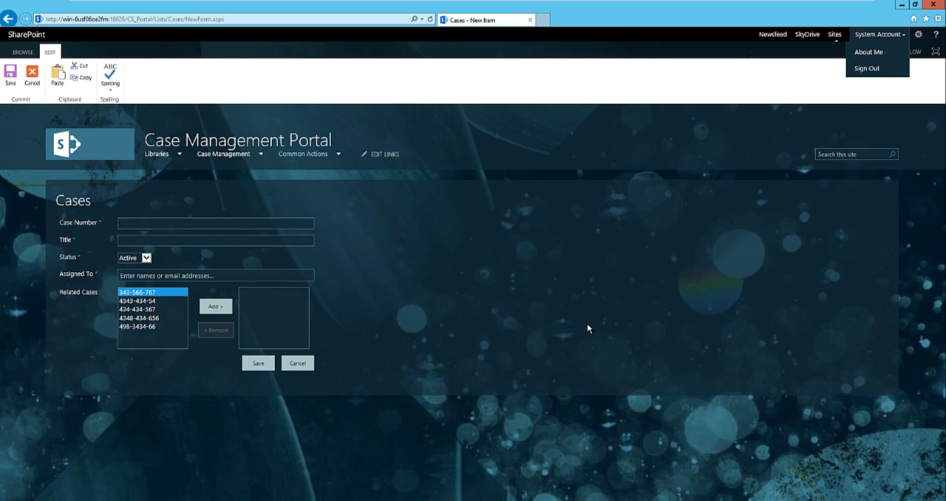
{"action": "mouse_move", "coordinate": [870, 52]}
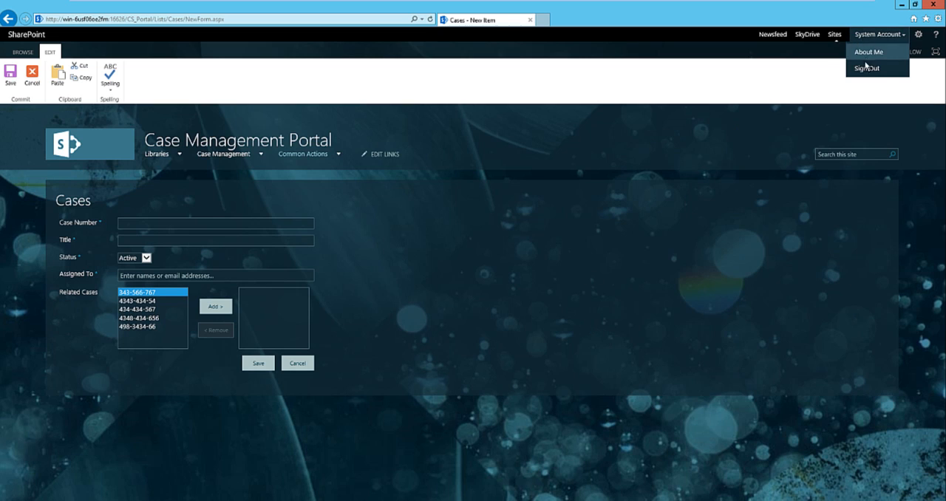
{"action": "left_click", "coordinate": [791, 248]}
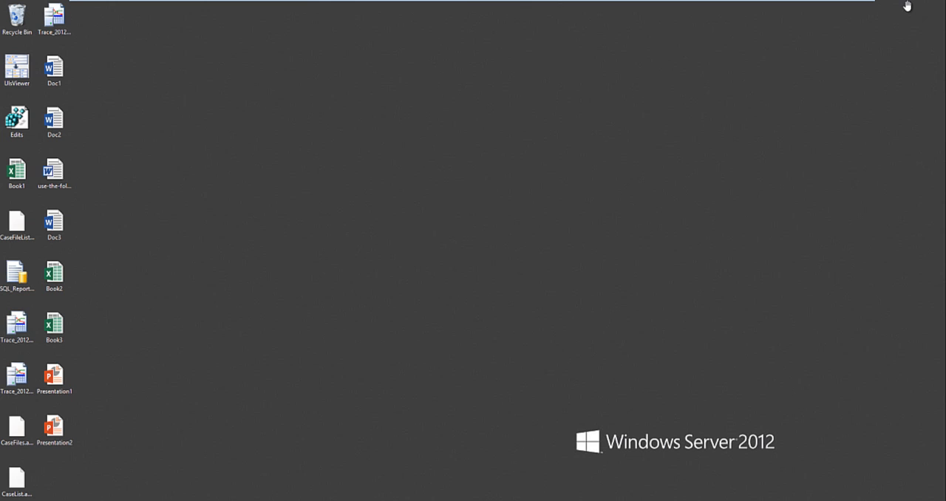
{"action": "mouse_move", "coordinate": [176, 314]}
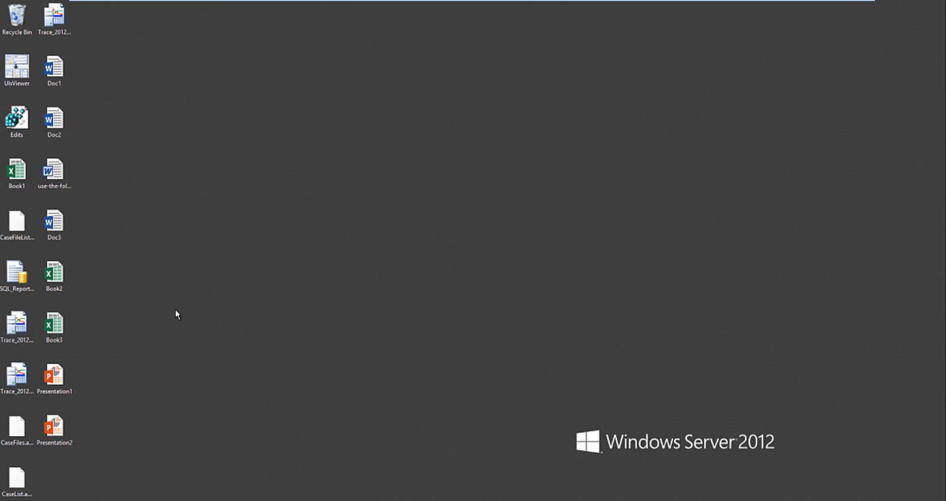
{"action": "mouse_move", "coordinate": [87, 492]}
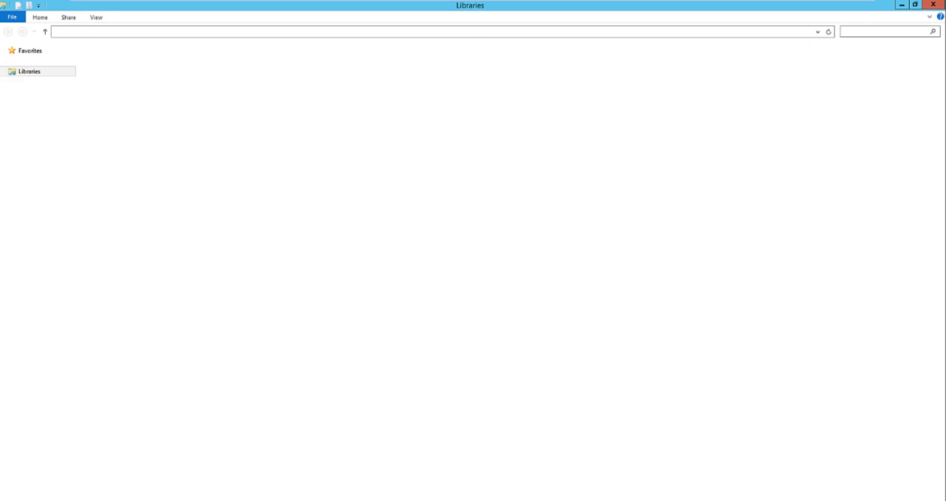
Step: Browse Shared Folders (Z:) into the D folder and open edit welcome.txt
{"action": "left_click", "coordinate": [29, 71]}
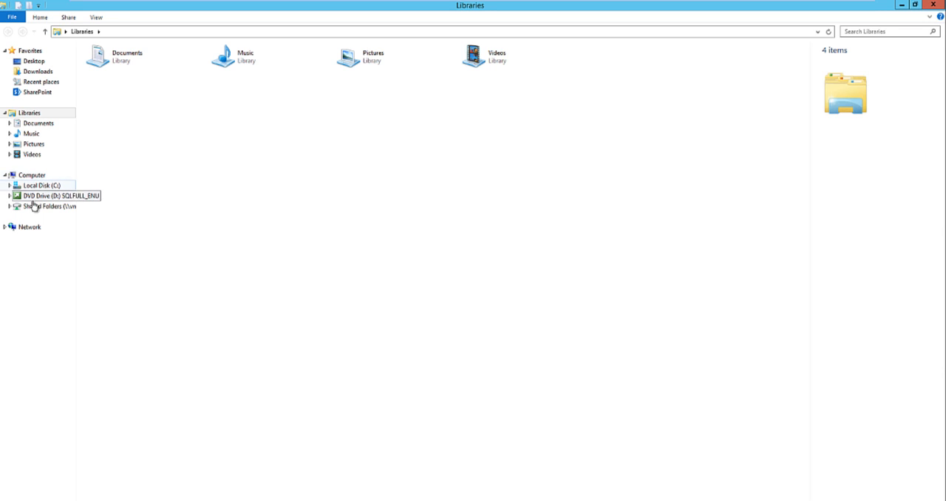
{"action": "double_click", "coordinate": [47, 207]}
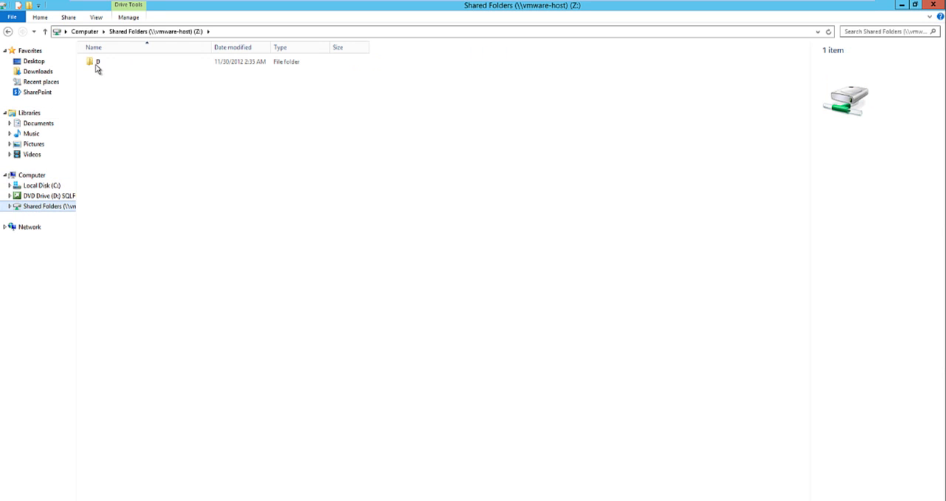
{"action": "double_click", "coordinate": [97, 62]}
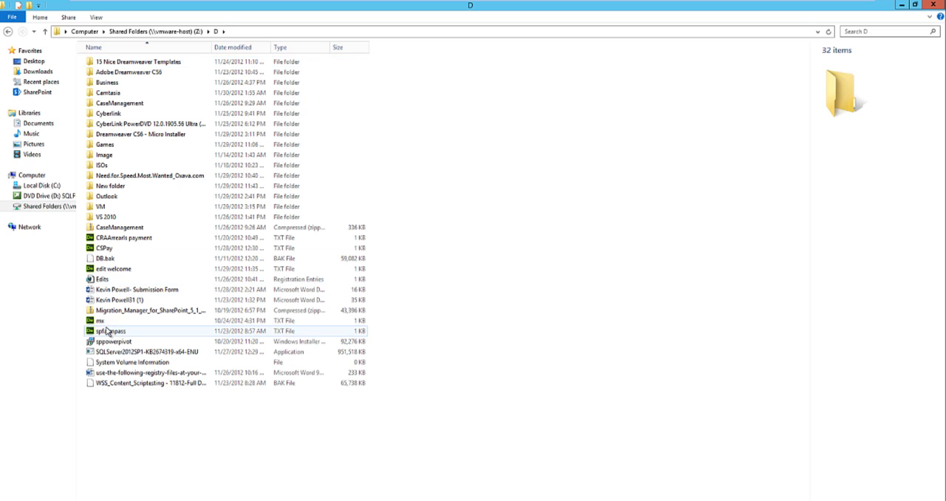
{"action": "left_click", "coordinate": [111, 332]}
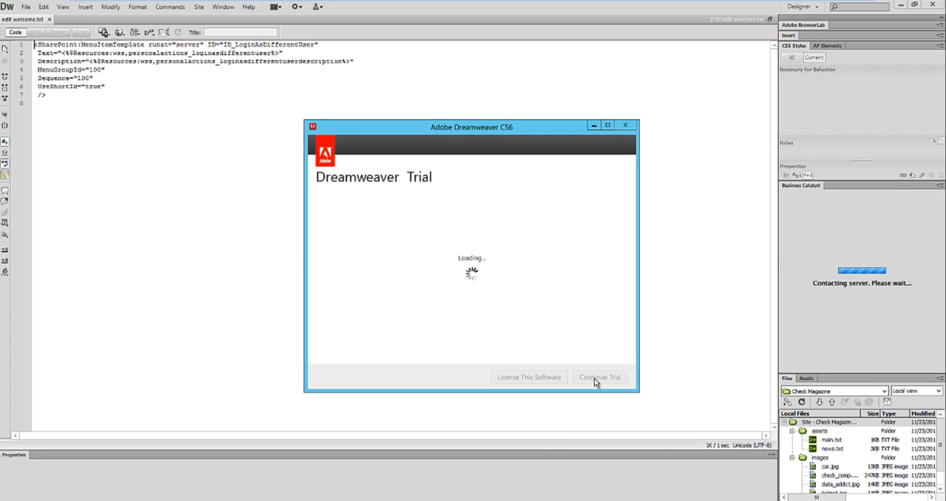
Step: Continue the trial, paste the ID_LoginAsDifferentUser MenuItemTemplate into Welcome.ascx, and refresh
{"action": "left_click", "coordinate": [599, 377]}
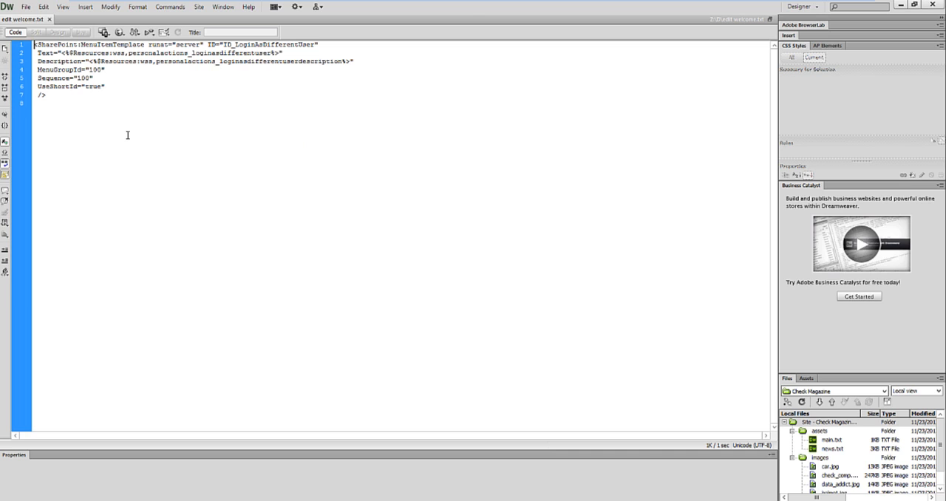
{"action": "key", "text": "ctrl+a"}
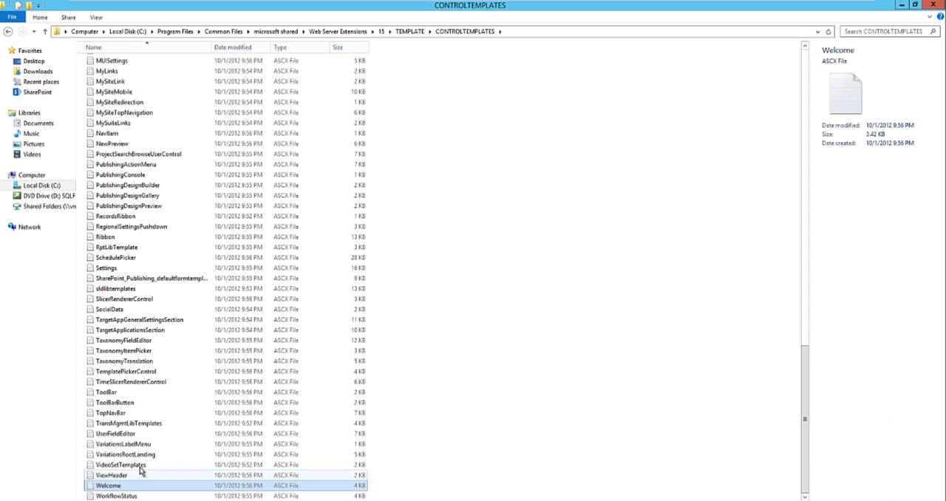
{"action": "double_click", "coordinate": [108, 485]}
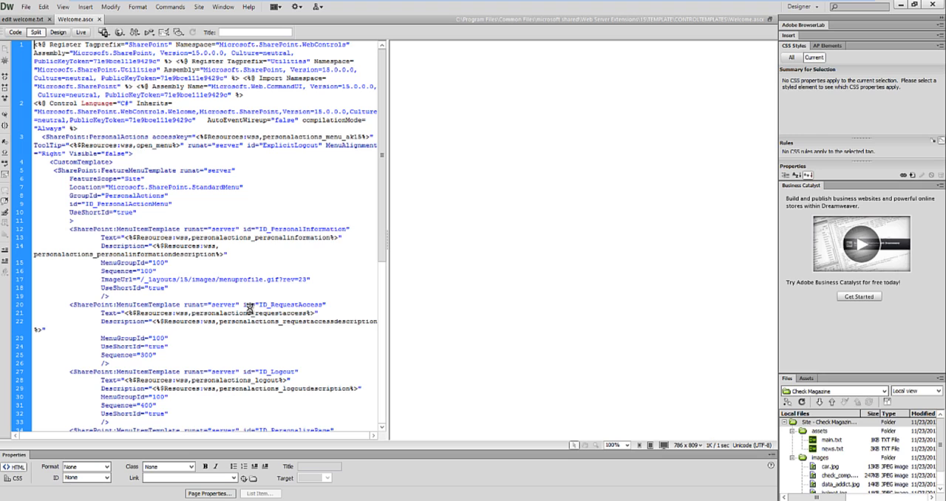
{"action": "mouse_move", "coordinate": [139, 299]}
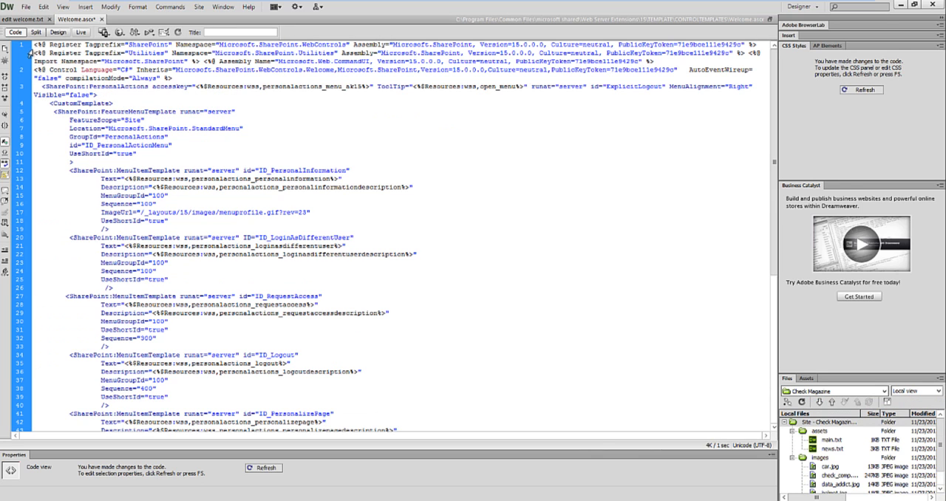
{"action": "left_click", "coordinate": [27, 6]}
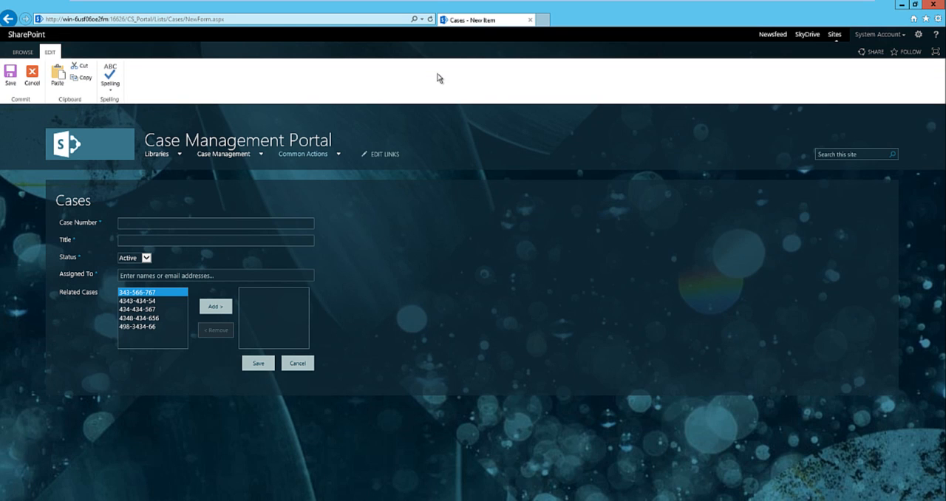
Step: Sign in as a different user, Kira, through the account menu and Windows Security prompt
{"action": "left_click", "coordinate": [421, 19]}
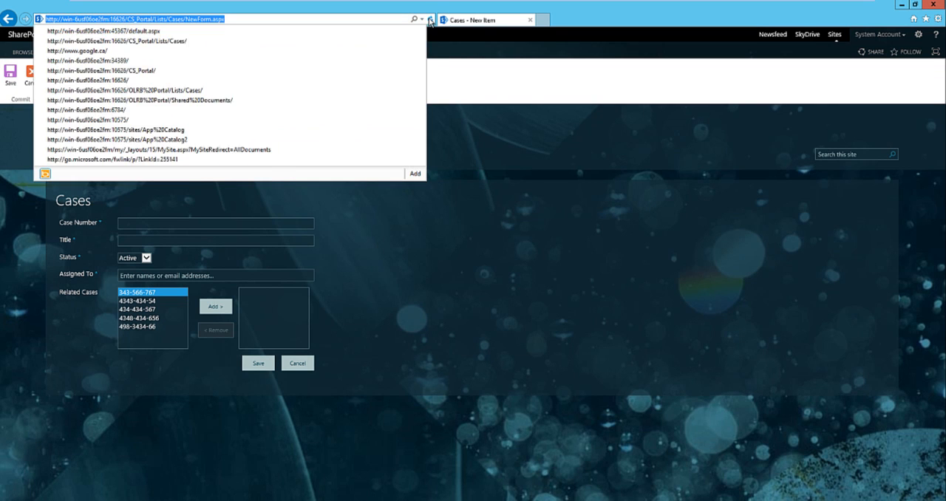
{"action": "left_click", "coordinate": [216, 222]}
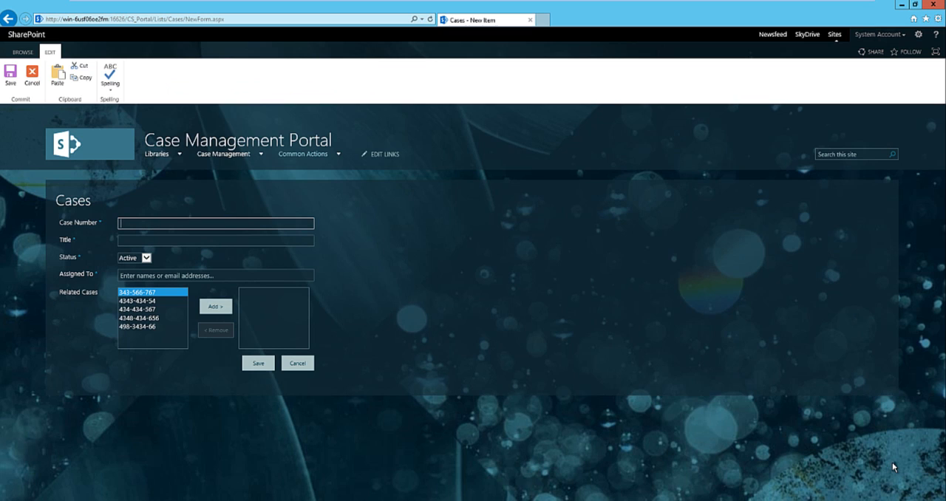
{"action": "mouse_move", "coordinate": [915, 162]}
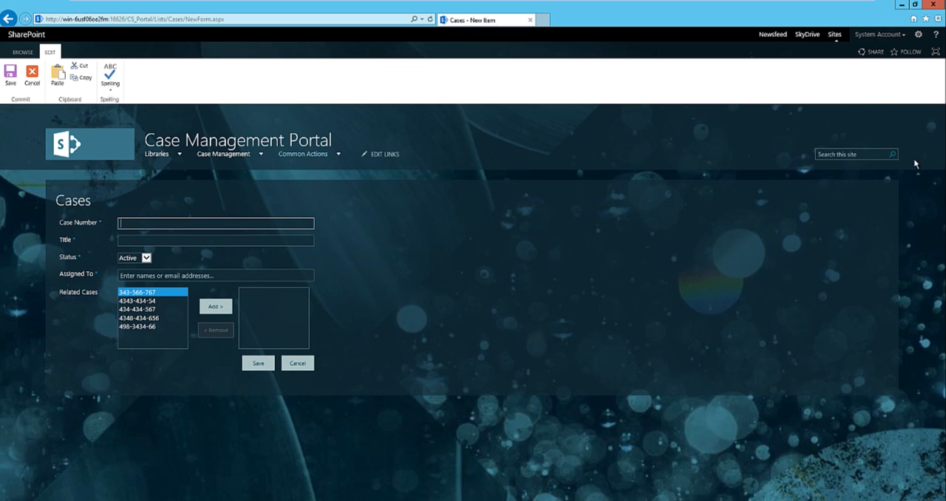
{"action": "left_click", "coordinate": [878, 34]}
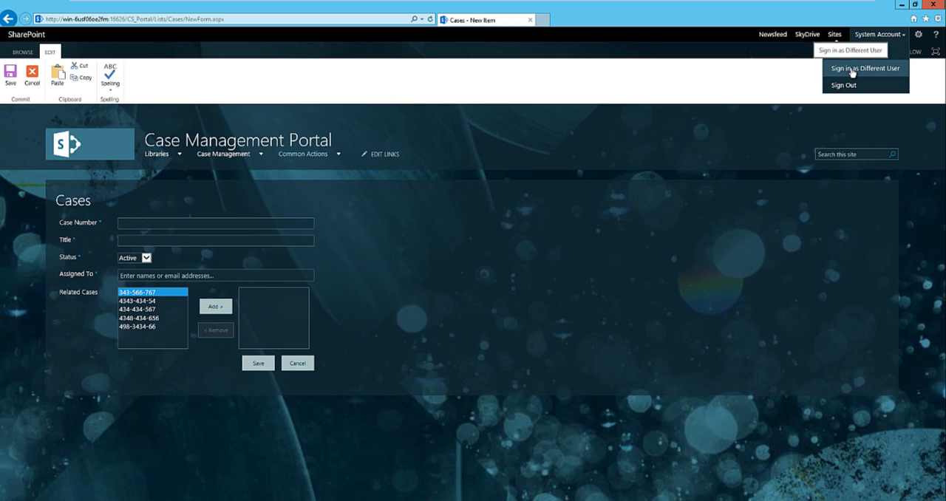
{"action": "left_click", "coordinate": [865, 68]}
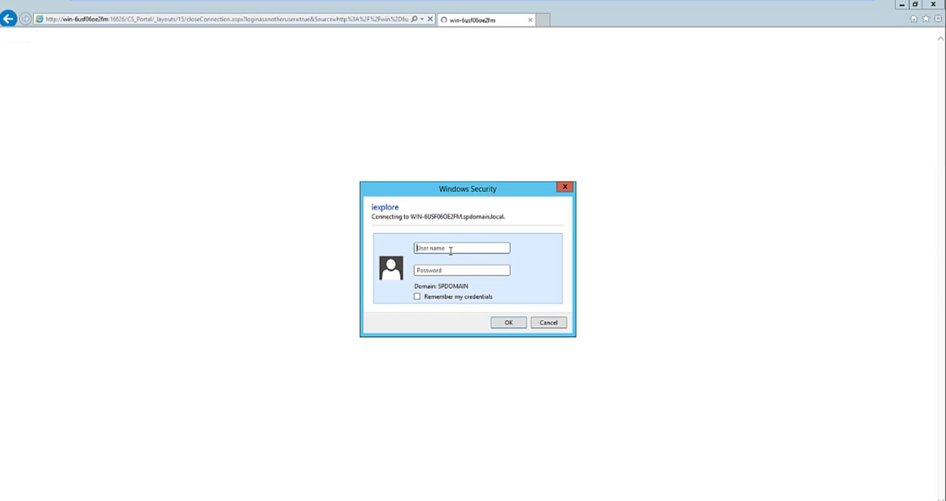
{"action": "type", "text": "Kira"}
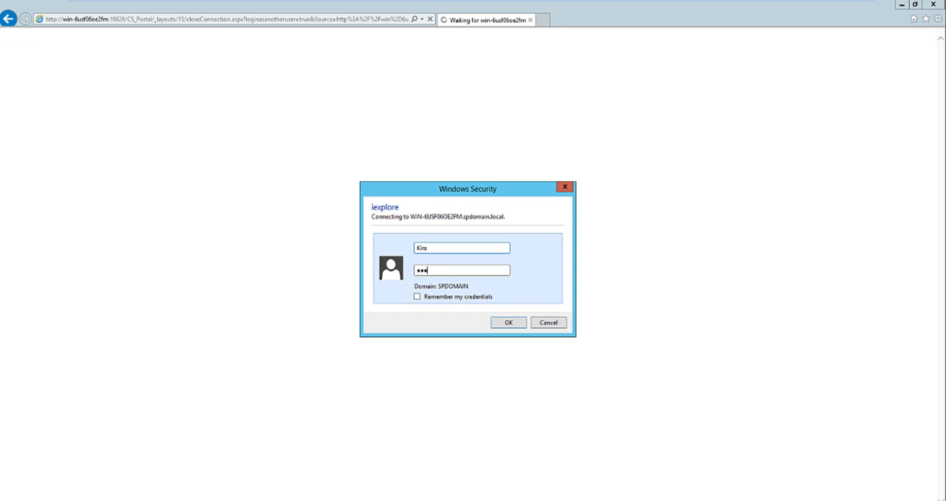
{"action": "left_click", "coordinate": [508, 322]}
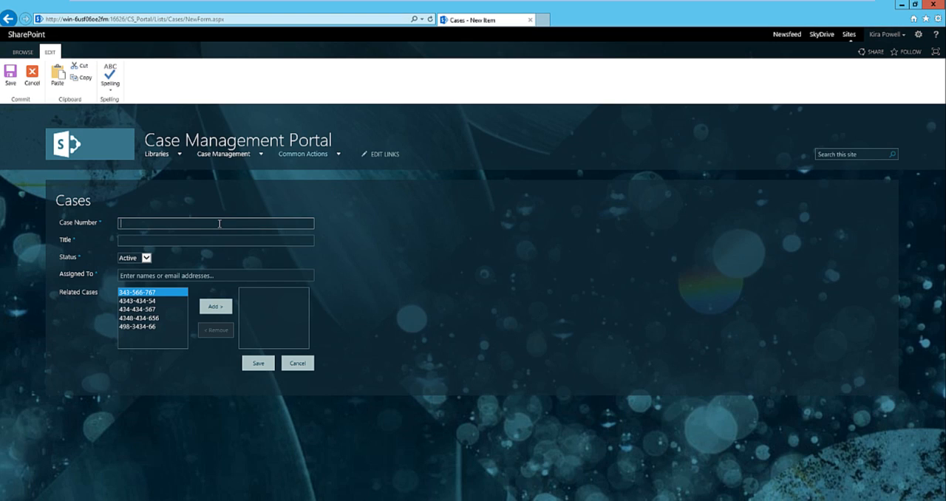
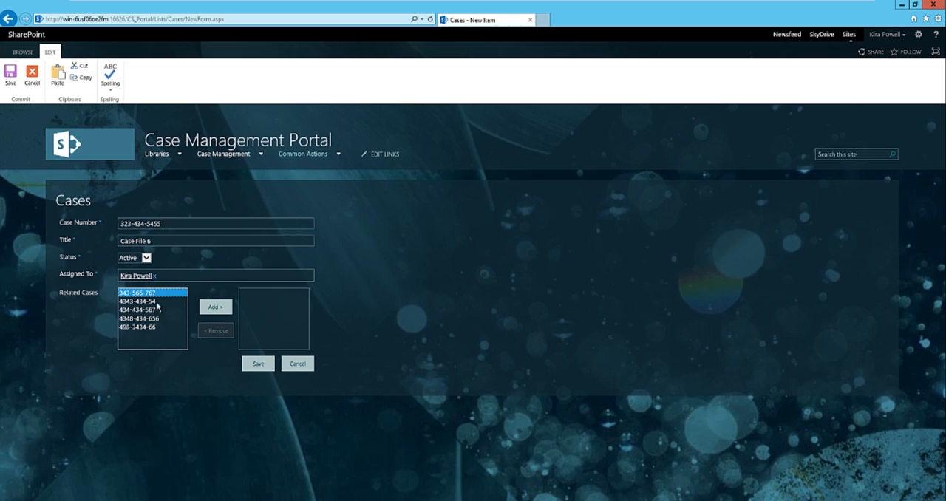
{"action": "left_click", "coordinate": [216, 308]}
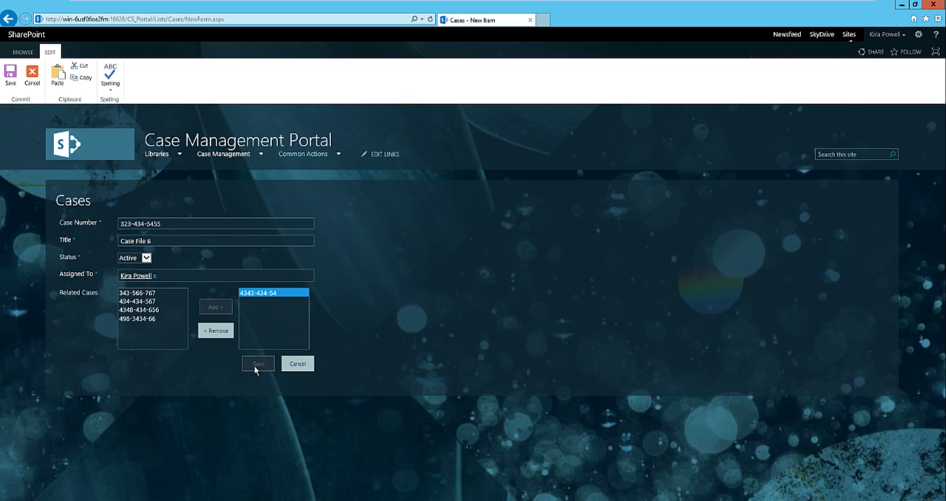
Step: Save the new case so it appears as the sixth item in All Items
{"action": "left_click", "coordinate": [257, 363]}
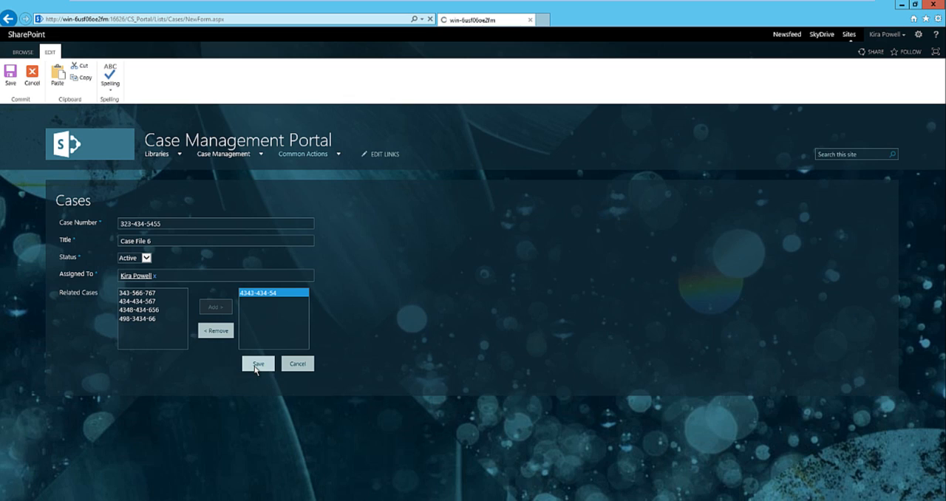
{"action": "left_click", "coordinate": [257, 364]}
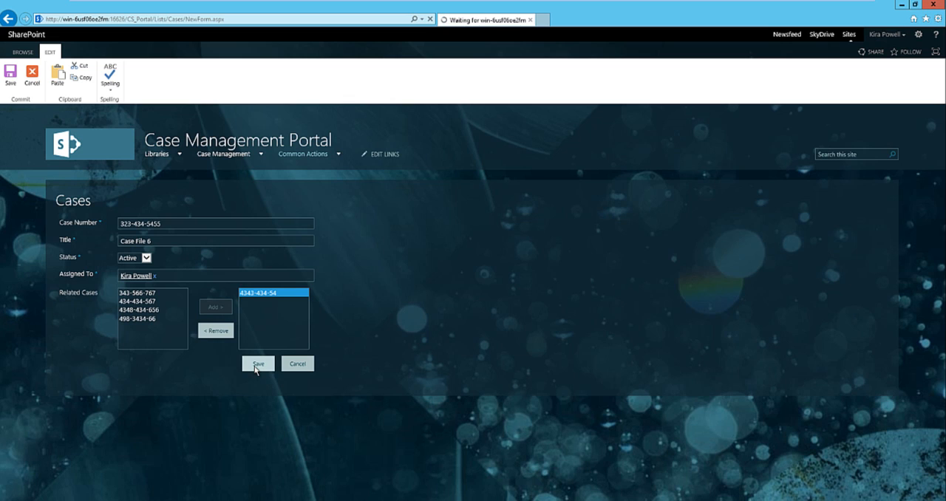
{"action": "left_click", "coordinate": [257, 364]}
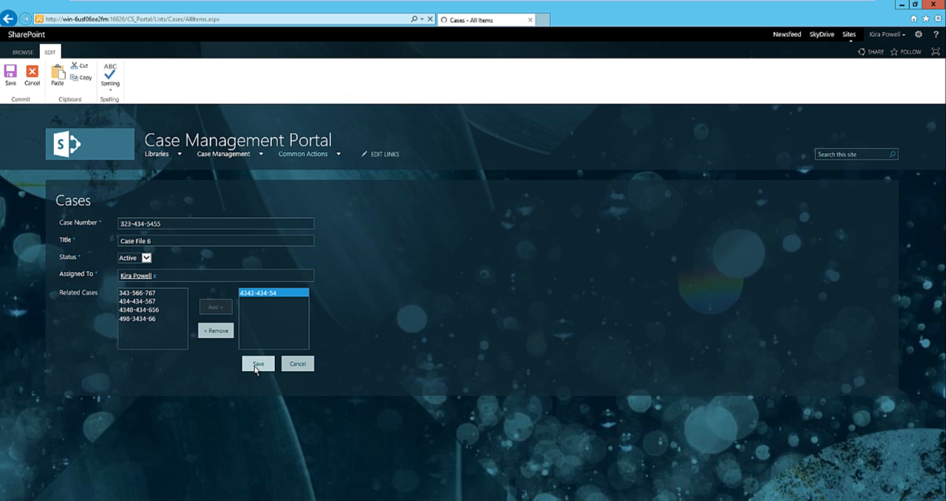
{"action": "left_click", "coordinate": [257, 364]}
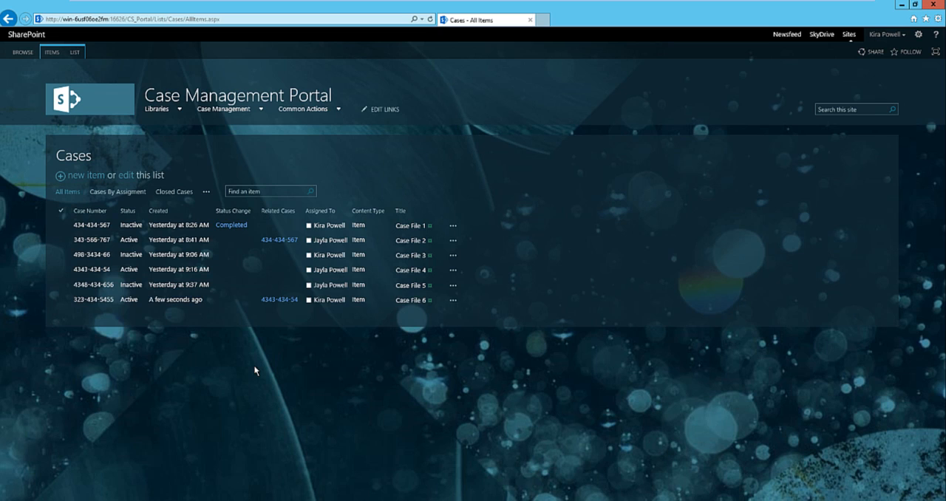
{"action": "mouse_move", "coordinate": [237, 151]}
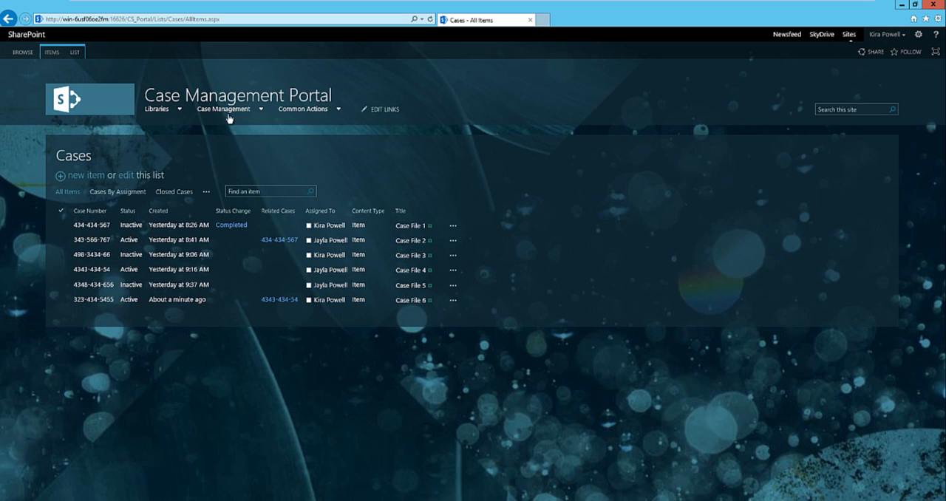
Step: Open the Case Files library from the Case Management navigation menu
{"action": "left_click", "coordinate": [229, 110]}
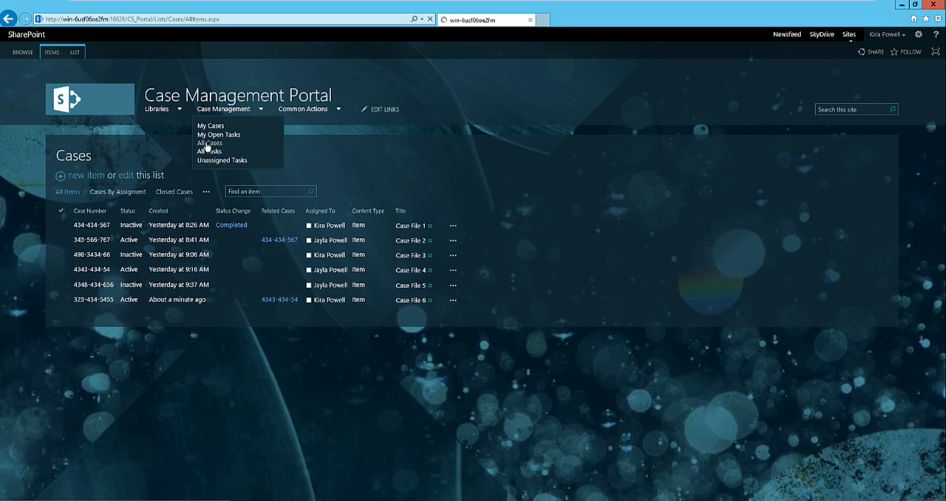
{"action": "left_click", "coordinate": [210, 142]}
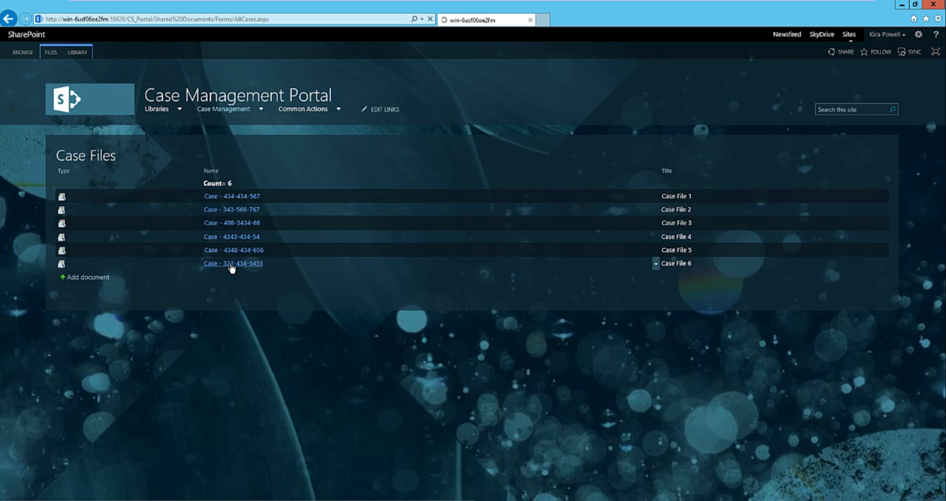
{"action": "left_click", "coordinate": [232, 263]}
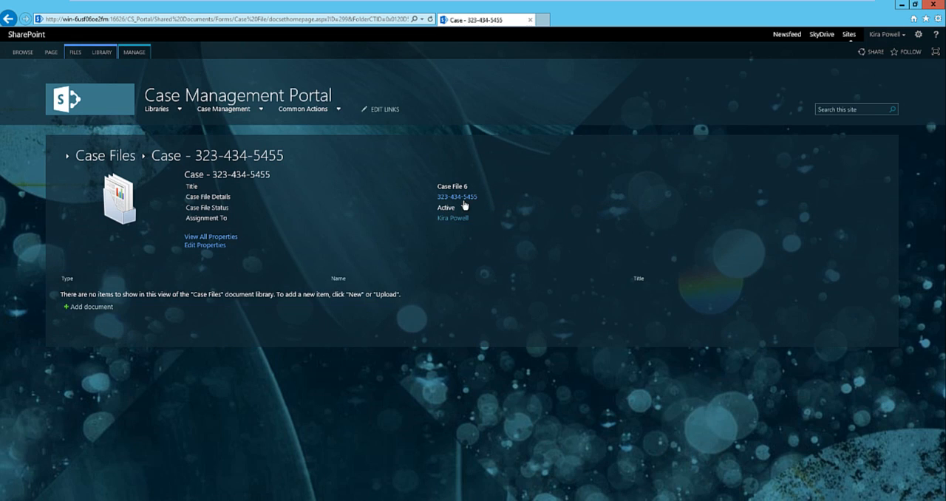
{"action": "left_click", "coordinate": [457, 196]}
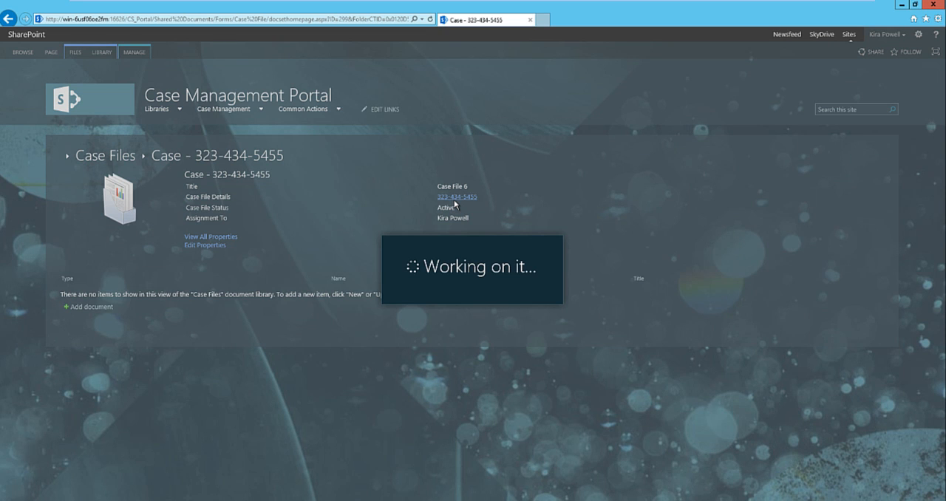
{"action": "left_click", "coordinate": [457, 197]}
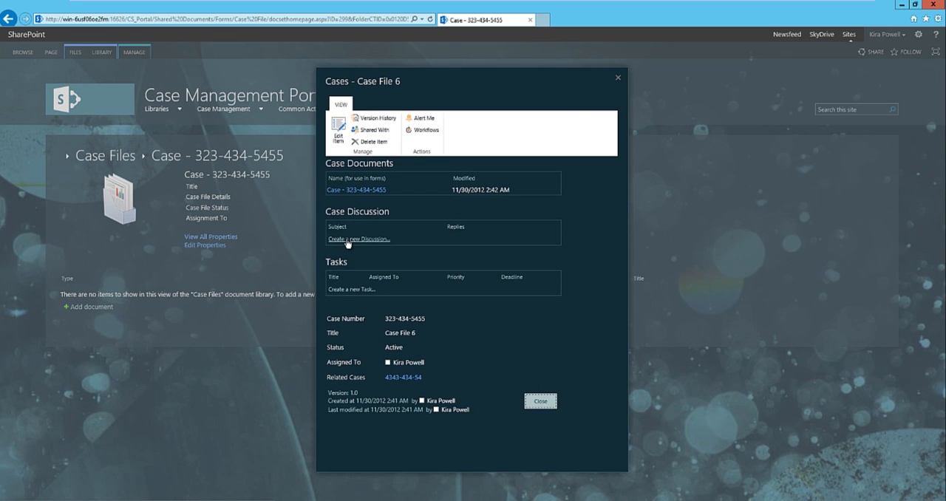
{"action": "mouse_move", "coordinate": [402, 244]}
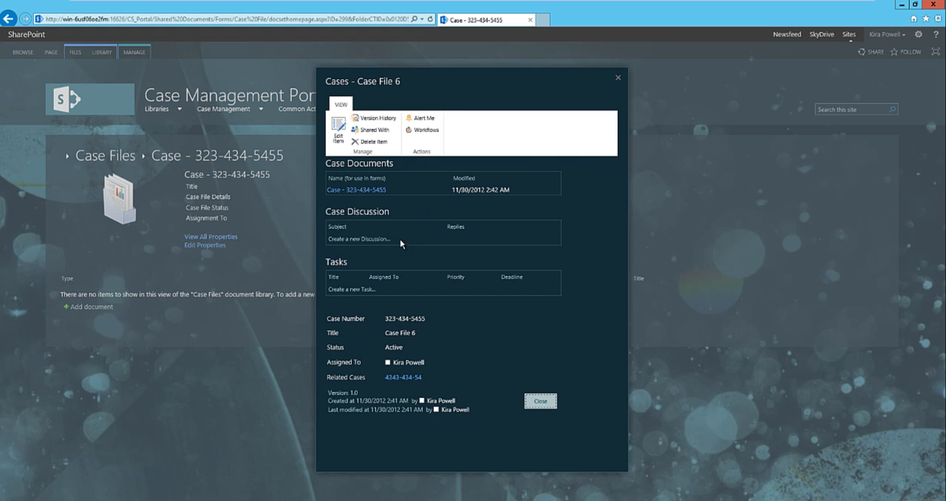
{"action": "left_click", "coordinate": [541, 402]}
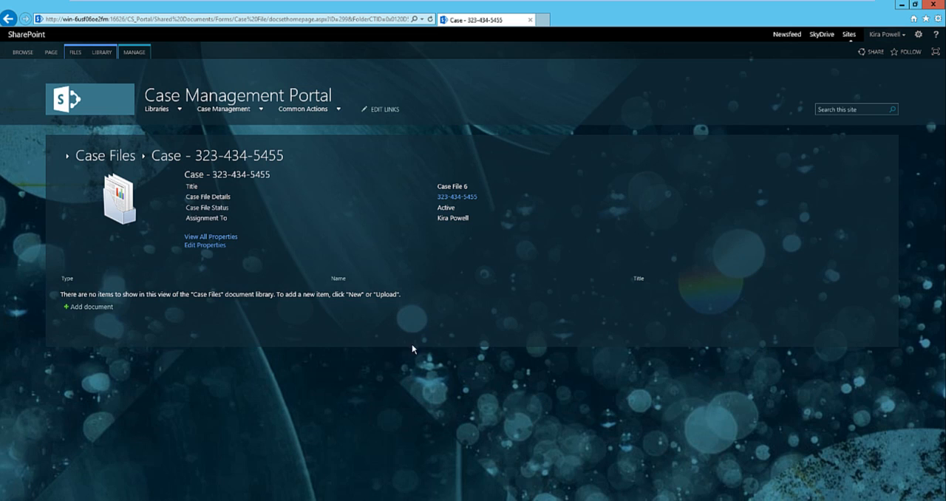
{"action": "mouse_move", "coordinate": [399, 355]}
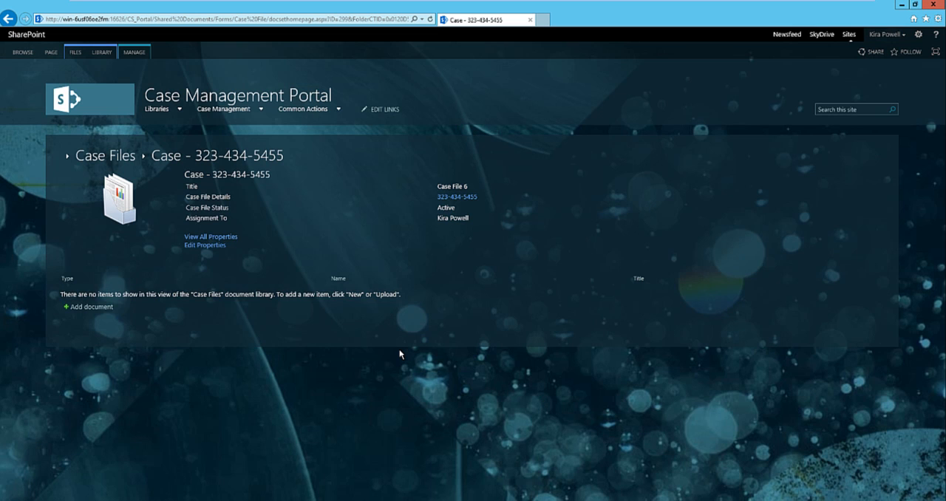
{"action": "mouse_move", "coordinate": [488, 494]}
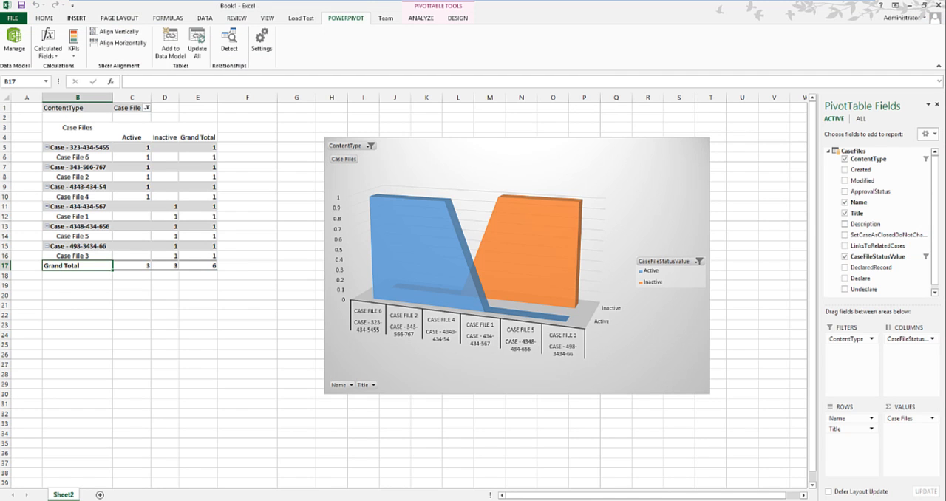
{"action": "mouse_move", "coordinate": [222, 351]}
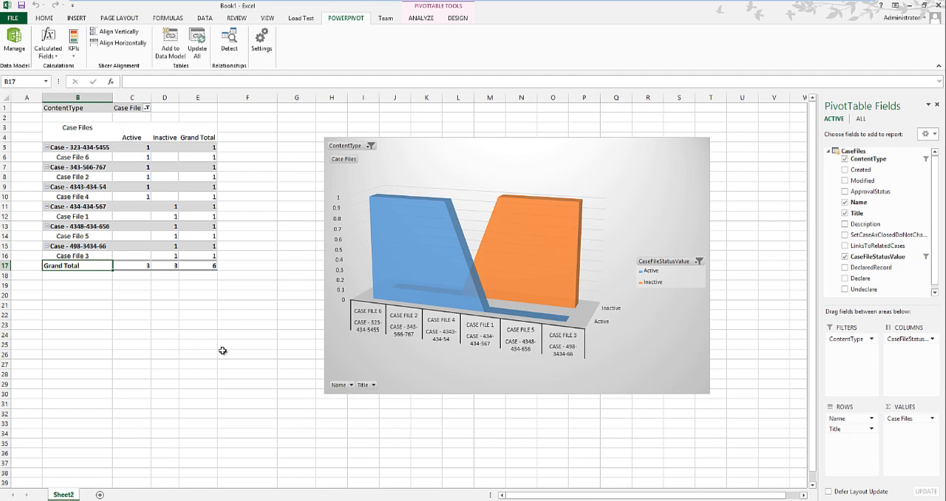
{"action": "mouse_move", "coordinate": [204, 284]}
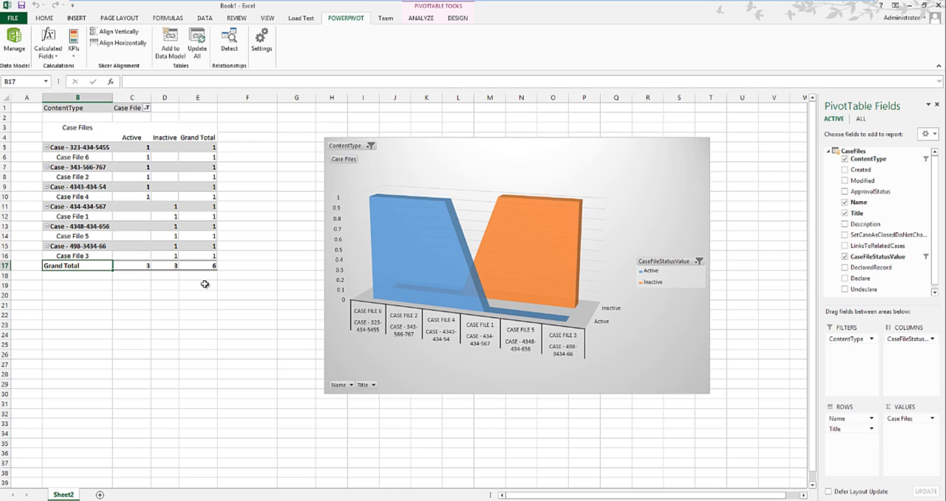
{"action": "mouse_move", "coordinate": [240, 313]}
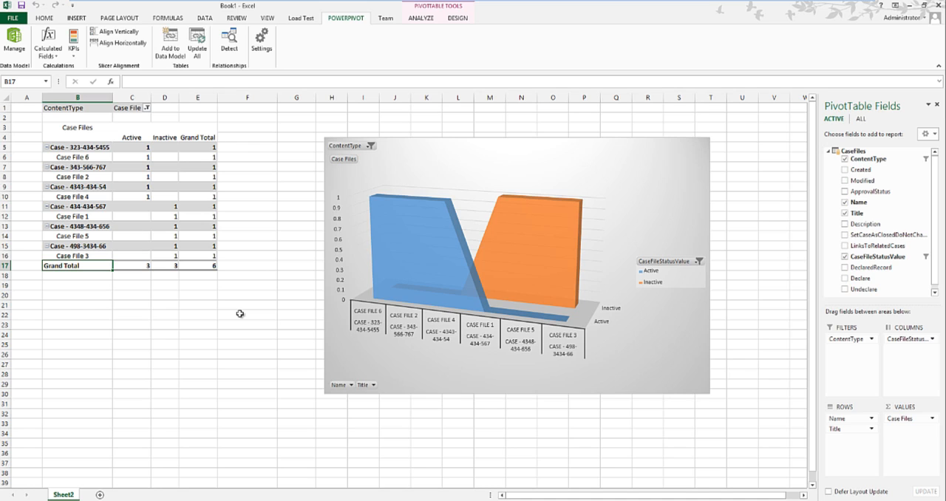
{"action": "mouse_move", "coordinate": [901, 59]}
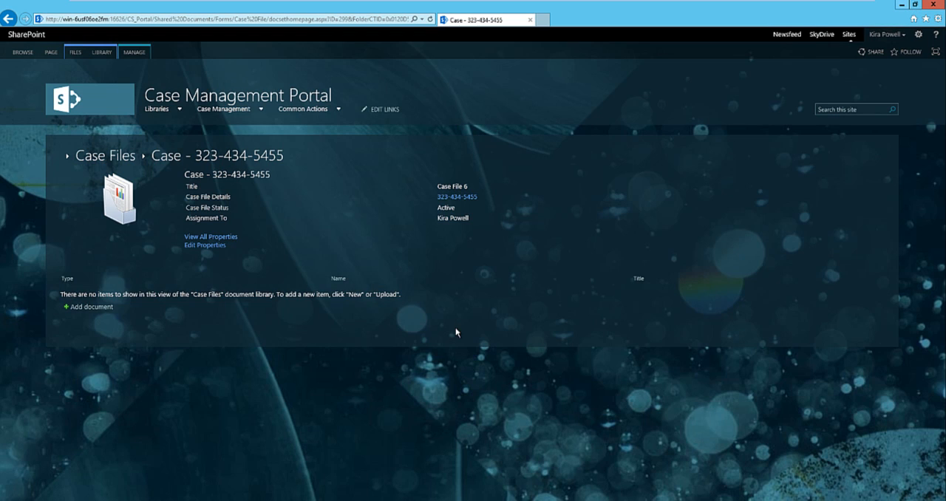
{"action": "mouse_move", "coordinate": [174, 364]}
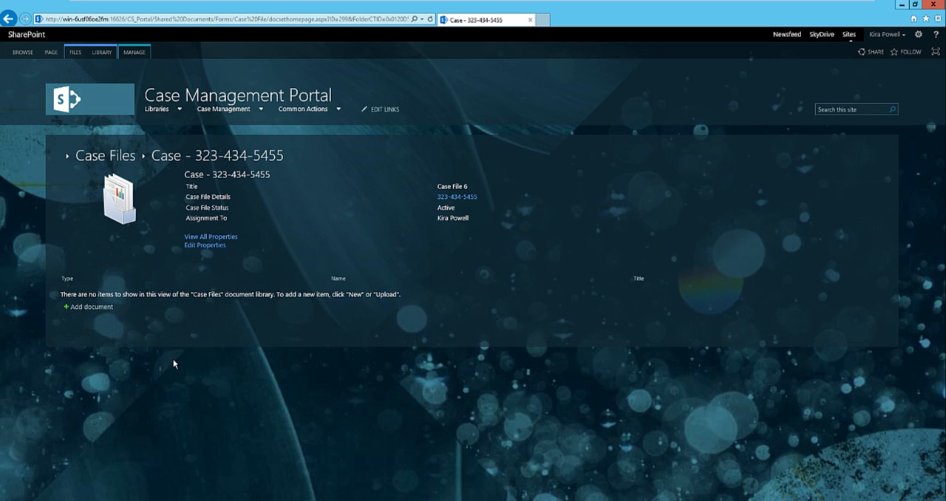